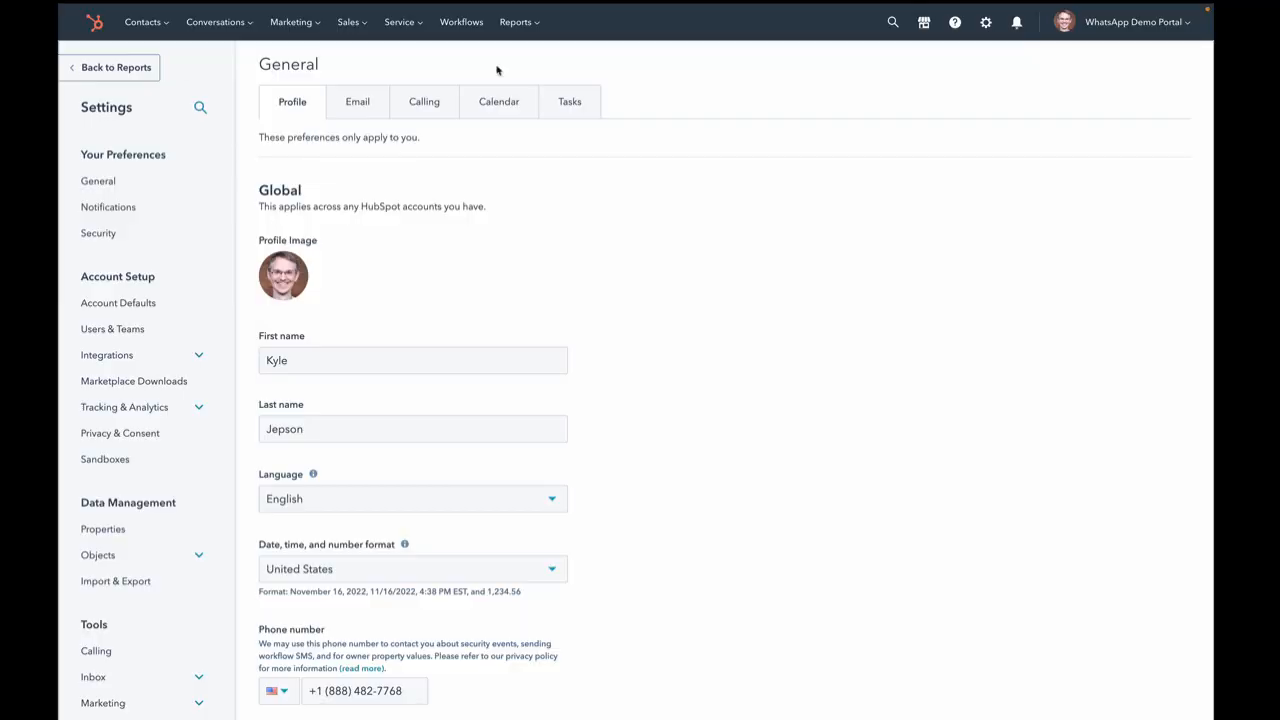
mouse_move(112, 328)
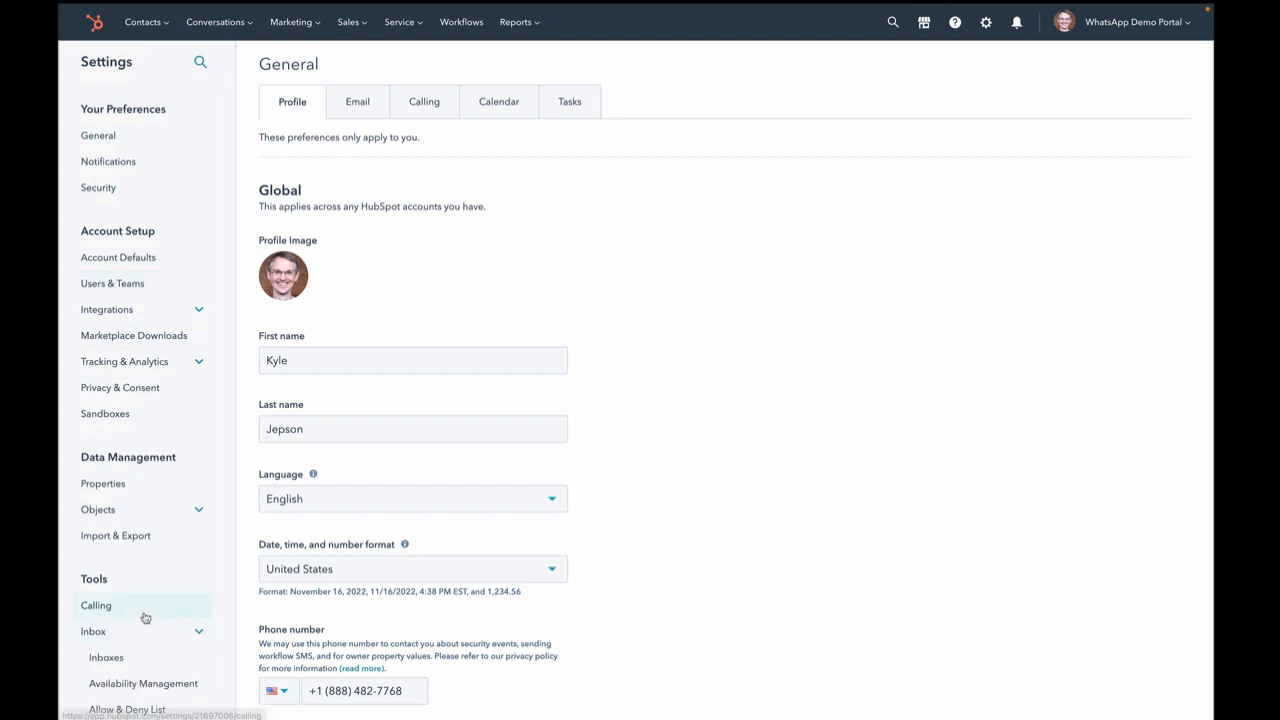
- Reach the inbox channel settings, peek at the Connect a channel dialog and cancel it
left_click(106, 657)
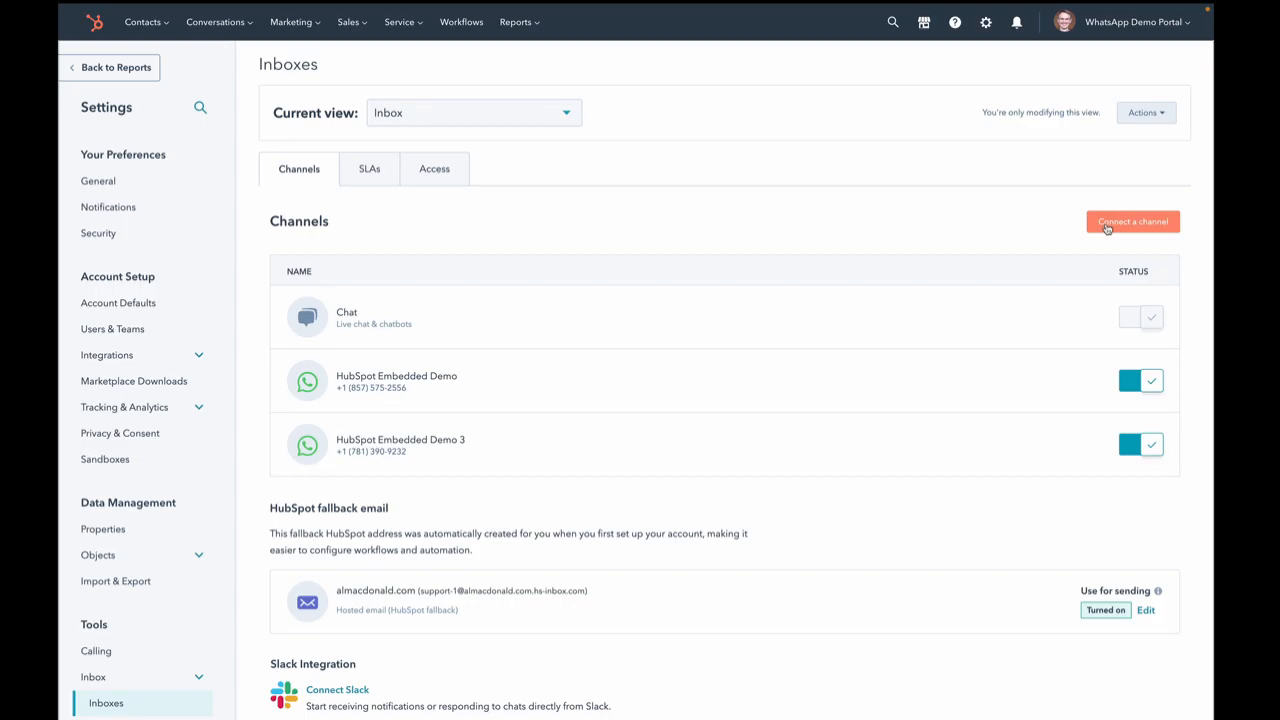
left_click(1132, 221)
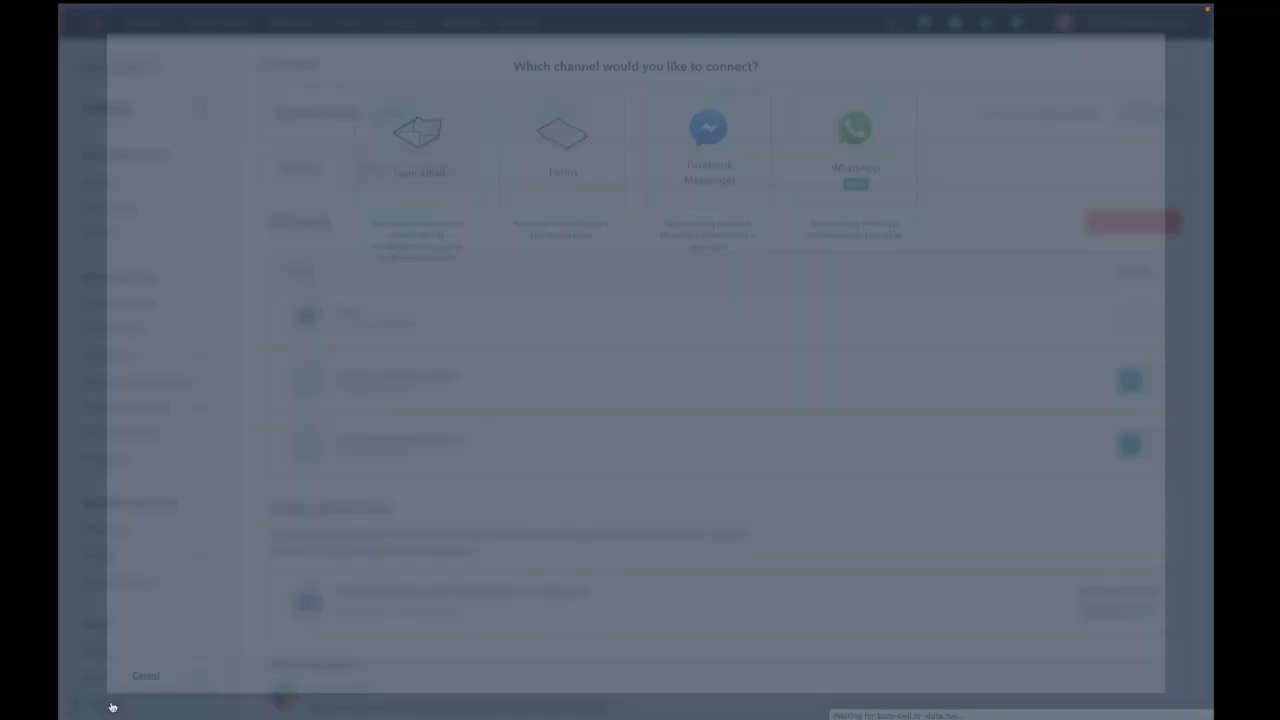
left_click(145, 675)
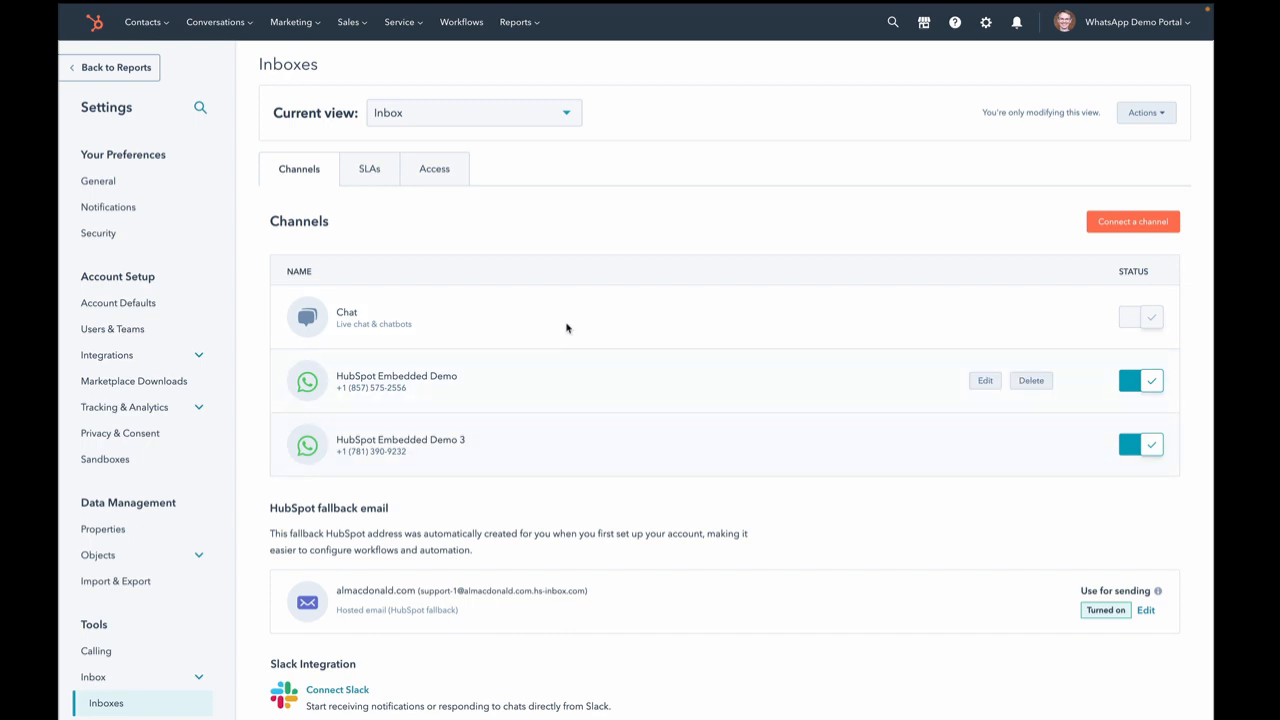
left_click(215, 21)
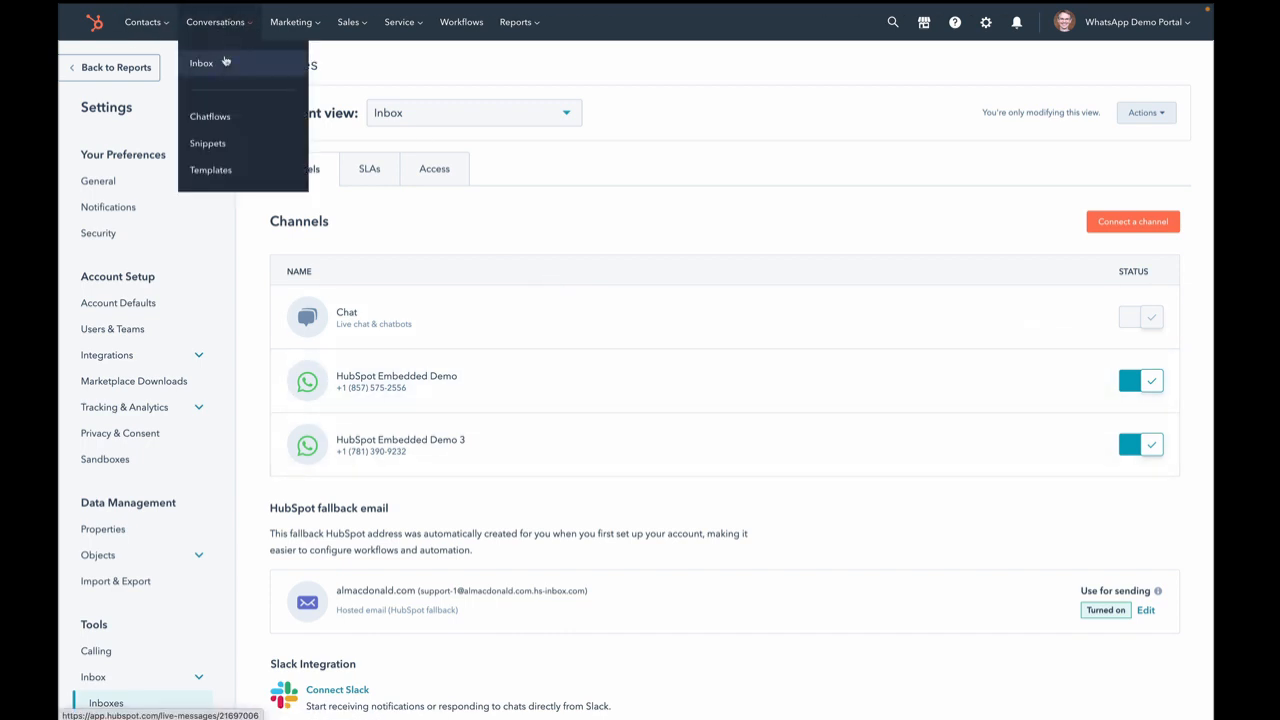
- Send 'Testing testing' to the HubSpot contact from WhatsApp Desktop
left_click(201, 62)
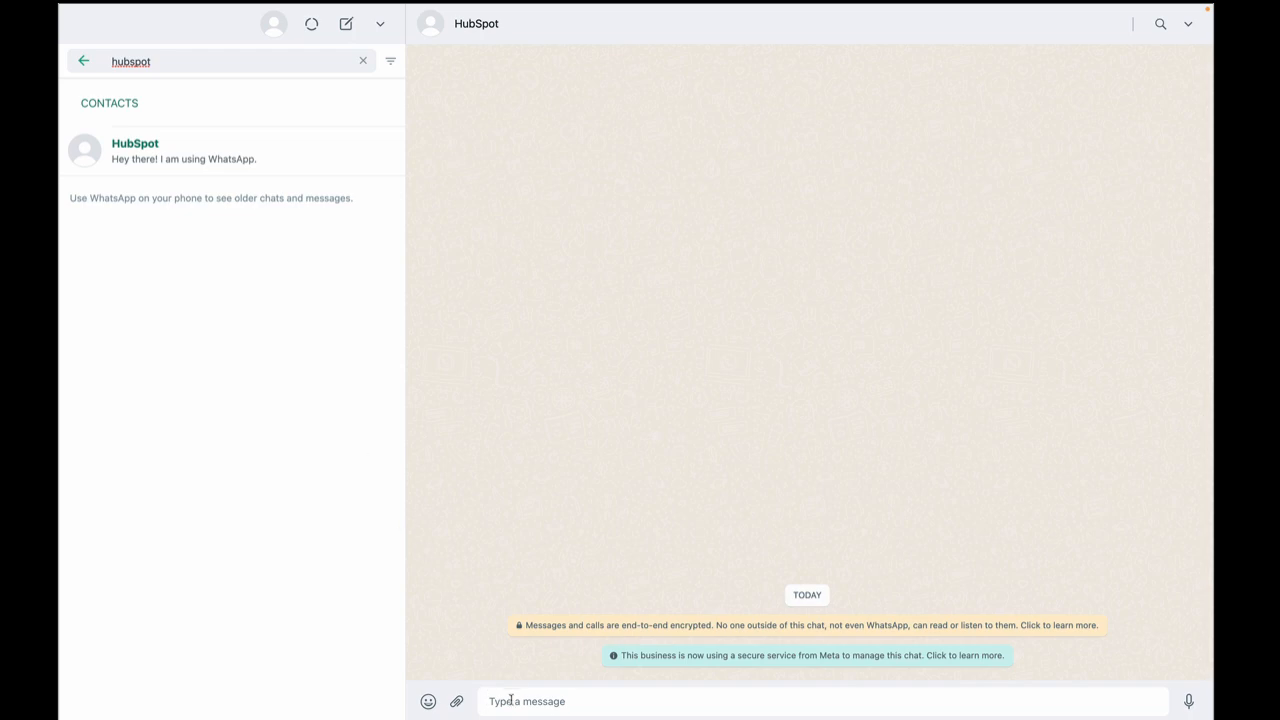
type("Testing testing")
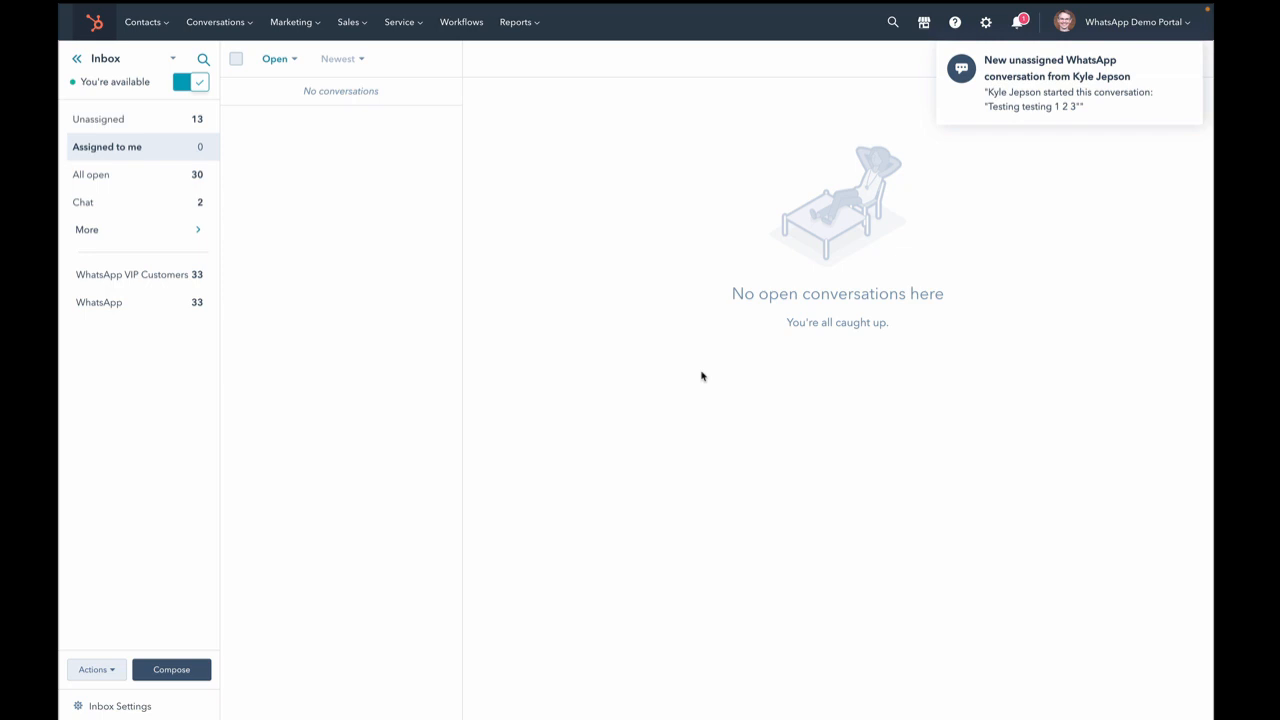
mouse_move(964, 97)
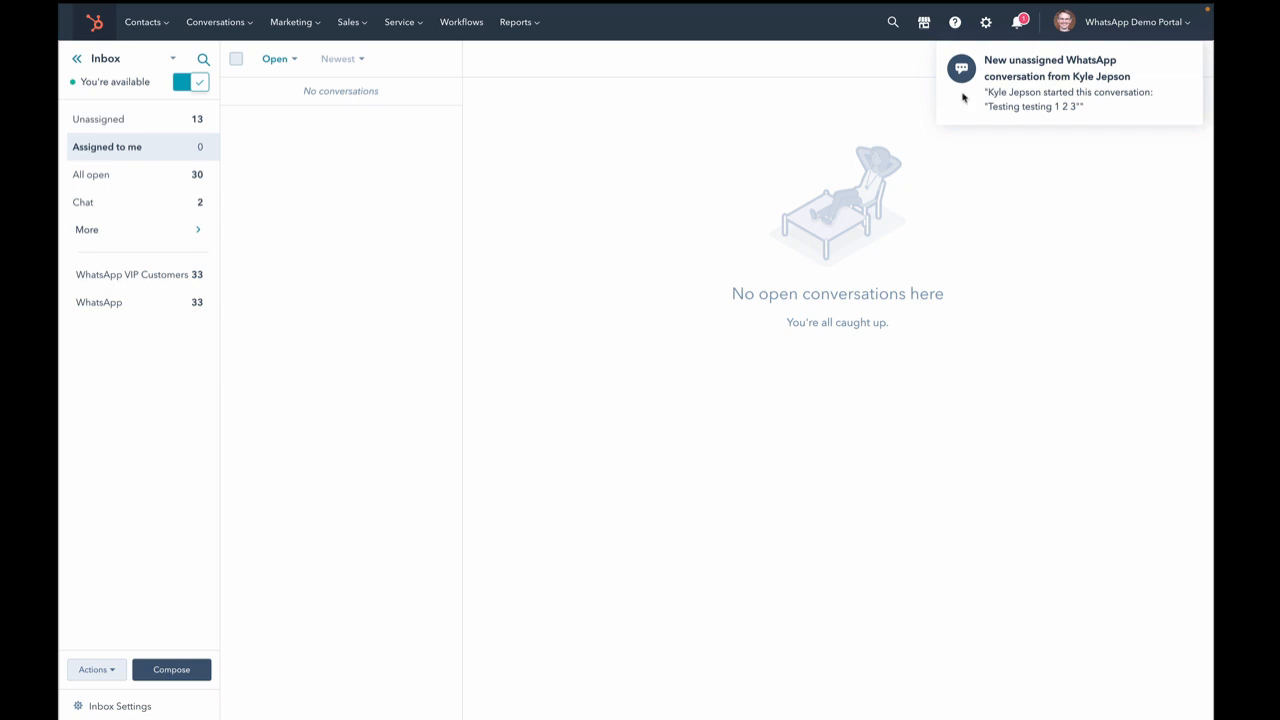
- Reply to the new WhatsApp conversation with 'Oh! Hey kyle! How...' from HubSpot
left_click(1050, 80)
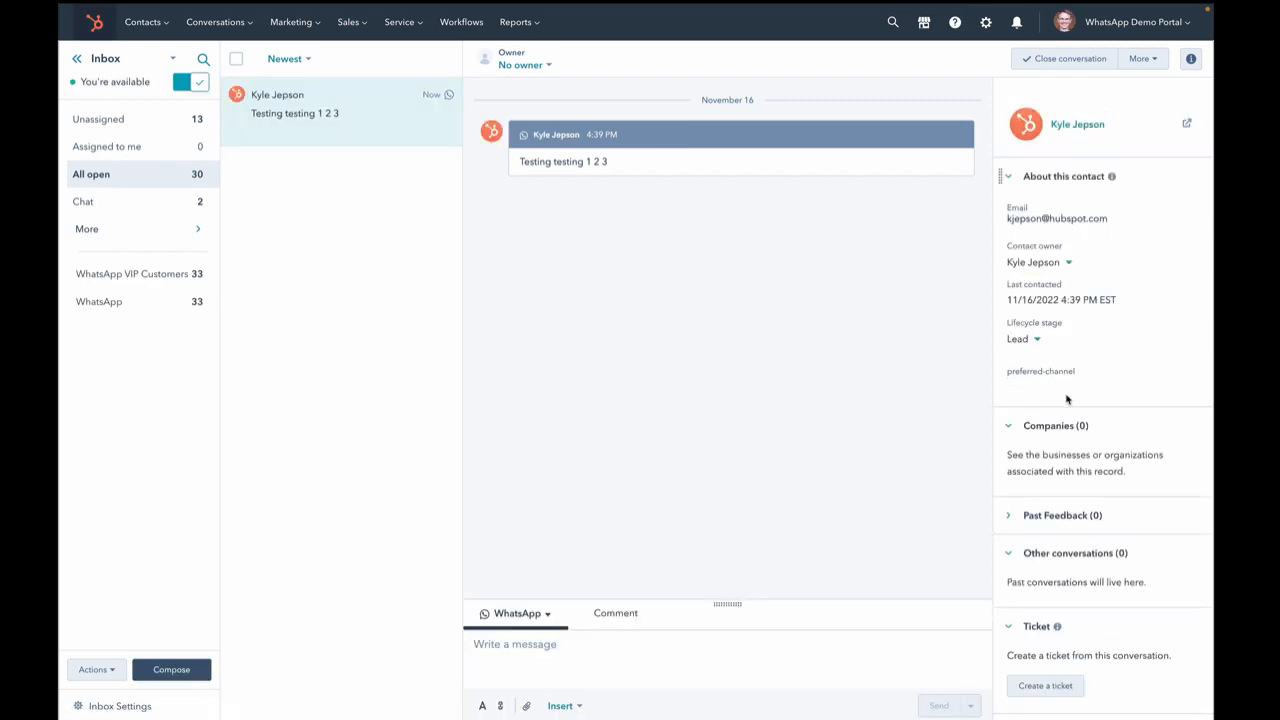
left_click(515, 644)
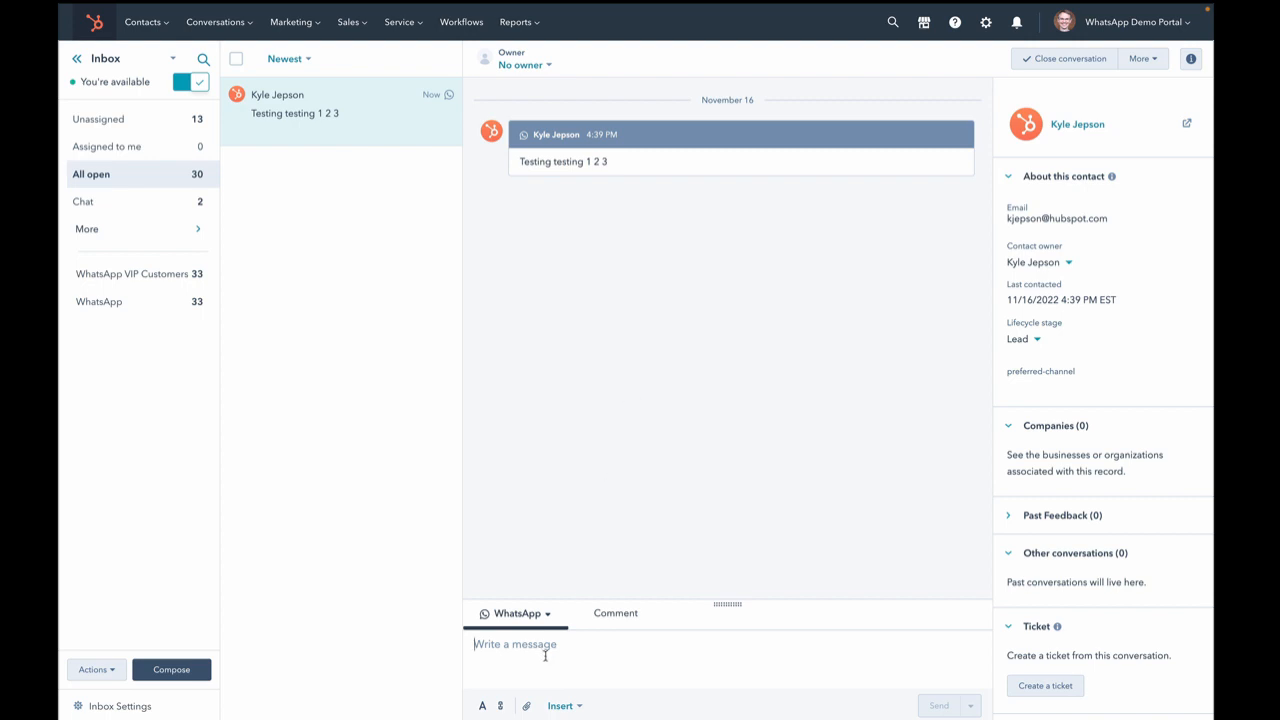
type("Oh! Hey k")
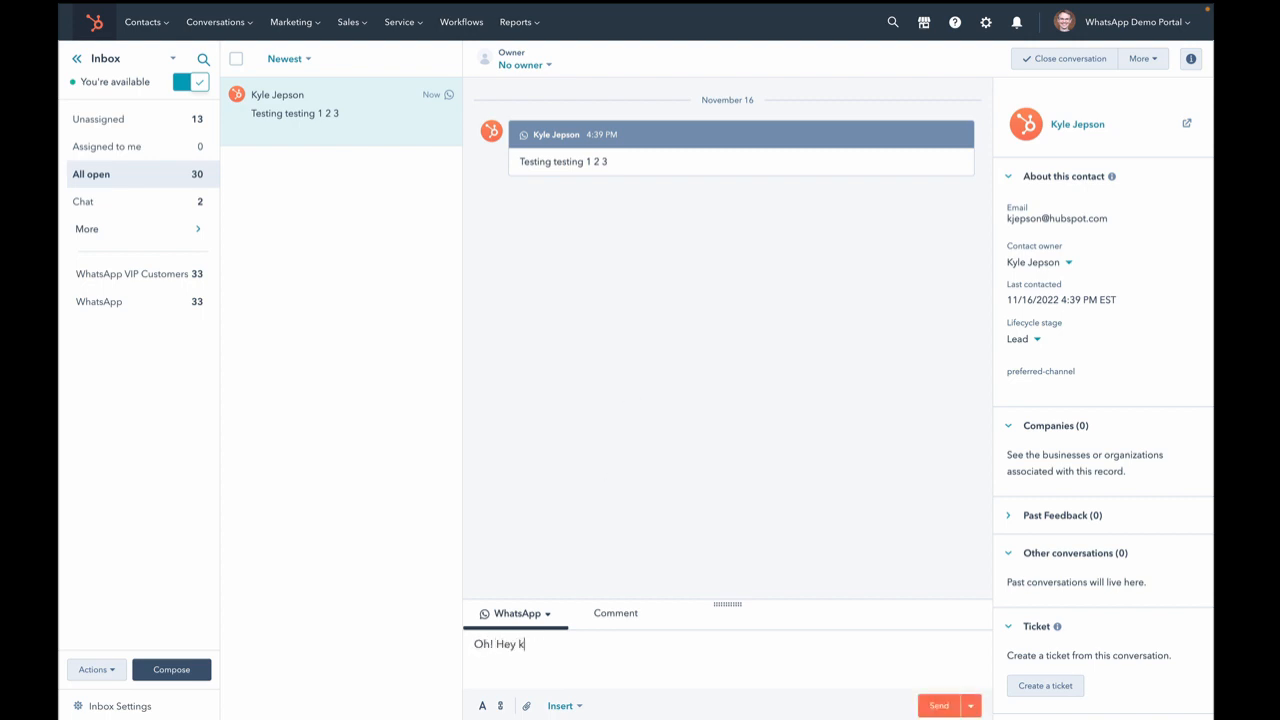
type("yle! HOw")
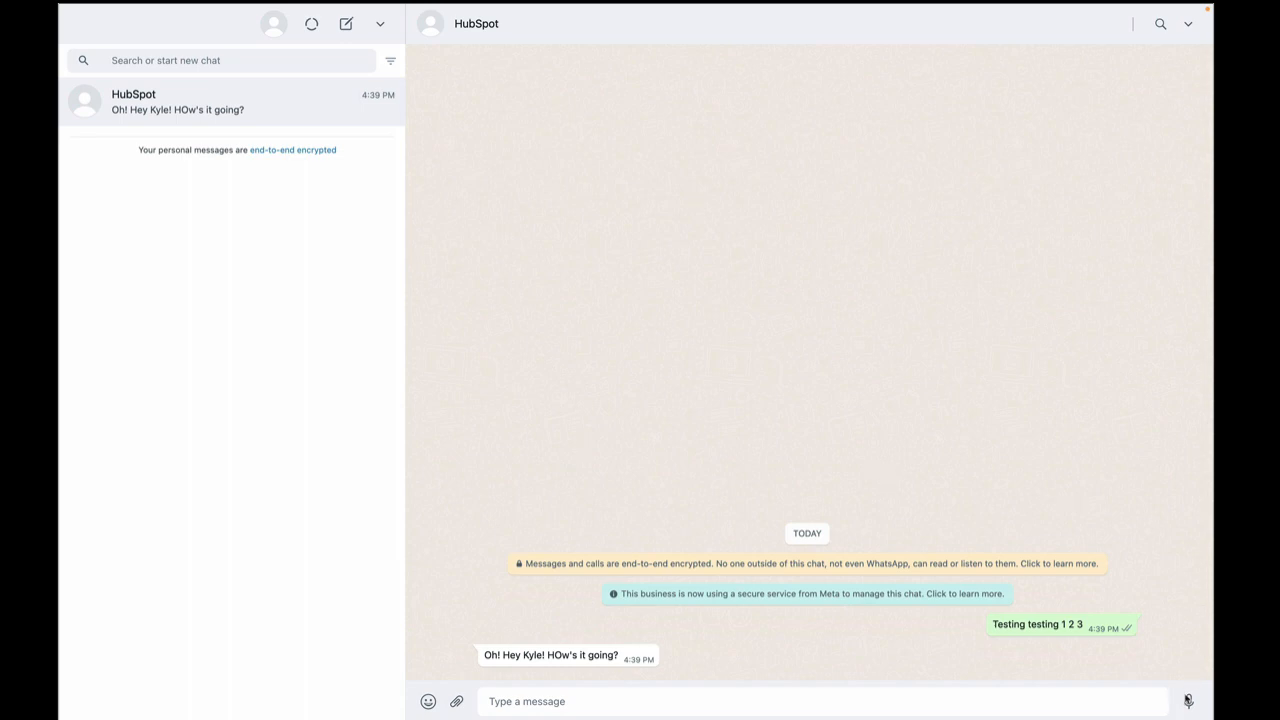
- Record and send a voice note to the HubSpot chat in WhatsApp Desktop
left_click(1188, 701)
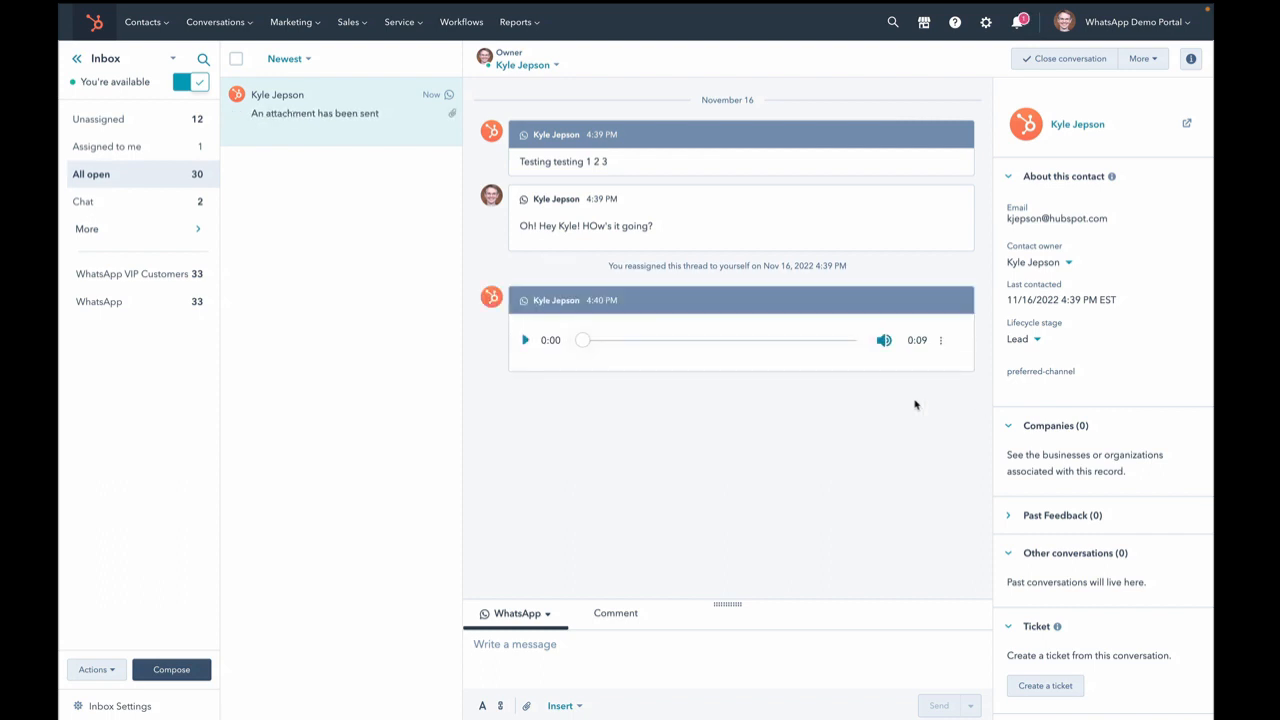
- Play the received voice note and pause it around four seconds in
left_click(525, 340)
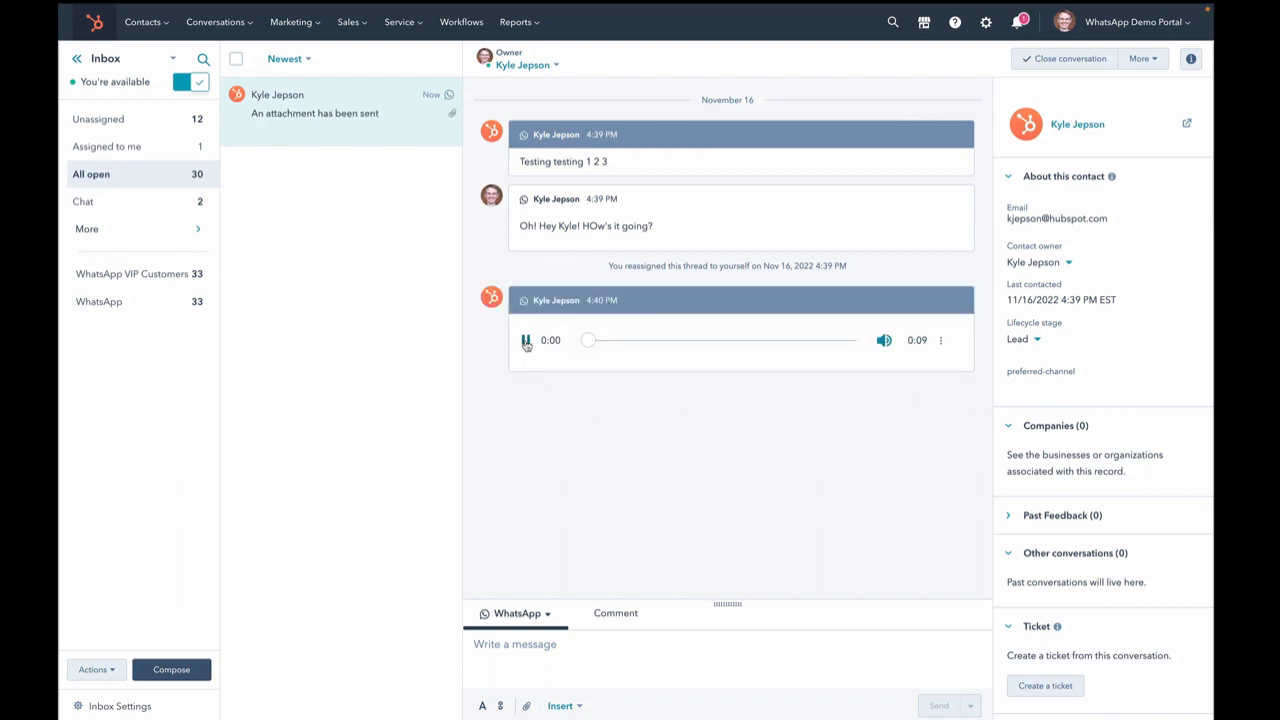
left_click(526, 340)
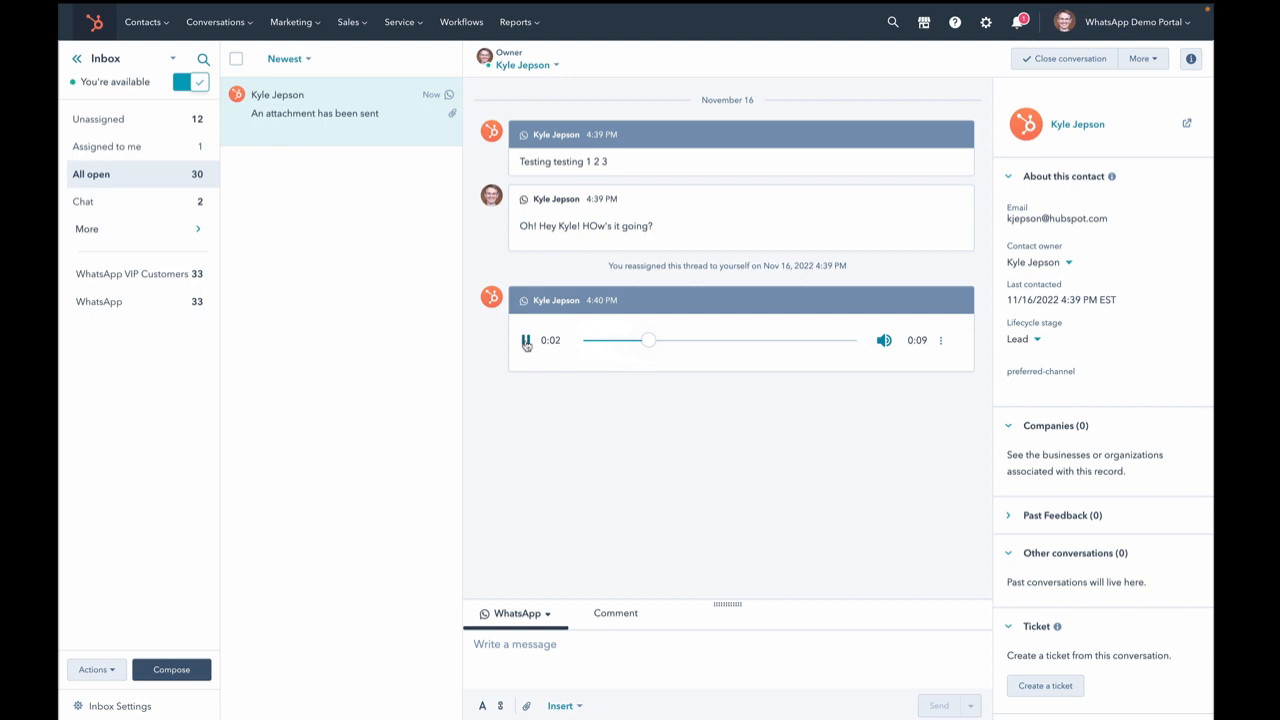
left_click(524, 340)
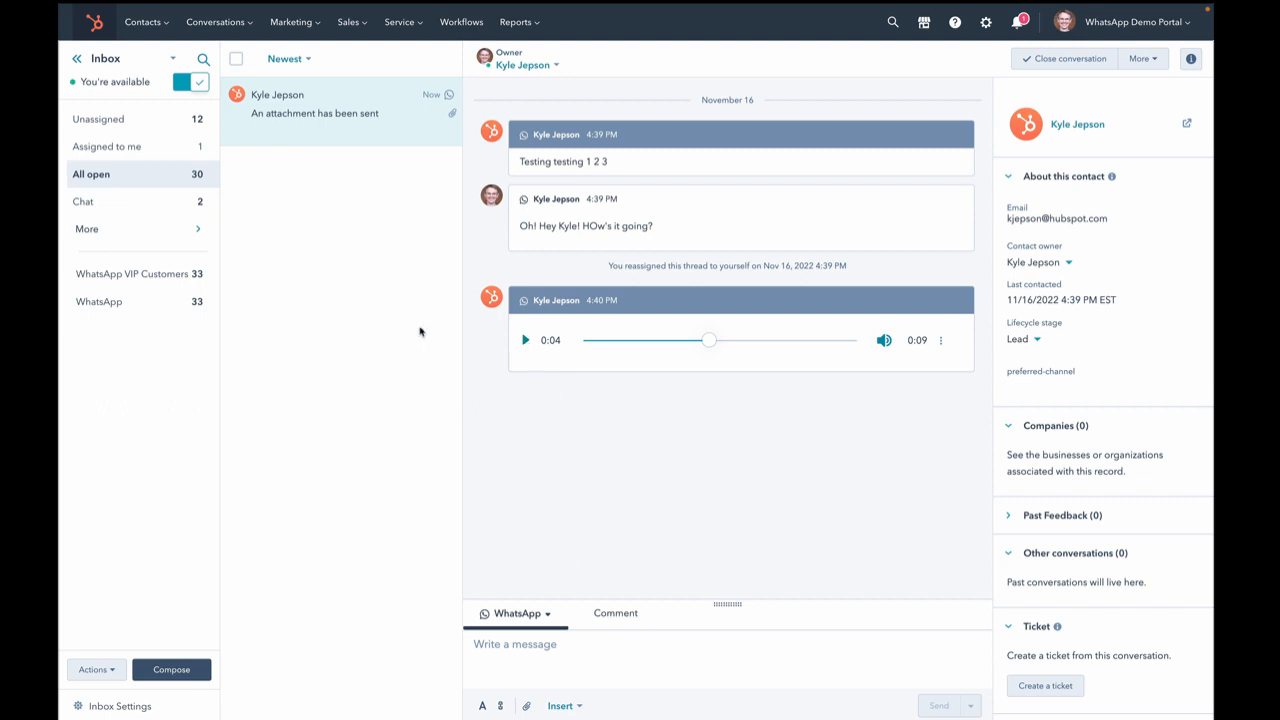
mouse_move(154, 127)
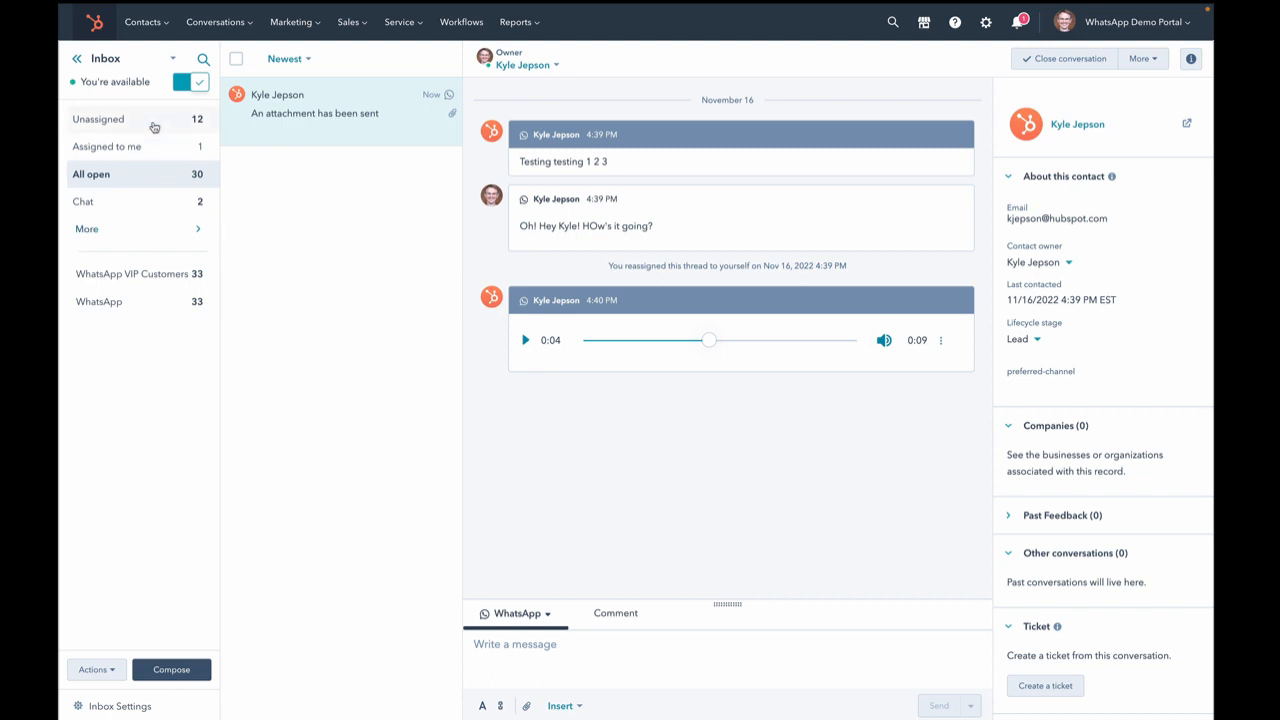
- Show unassigned conversations and close the WhatsApp template picker without sending
left_click(98, 119)
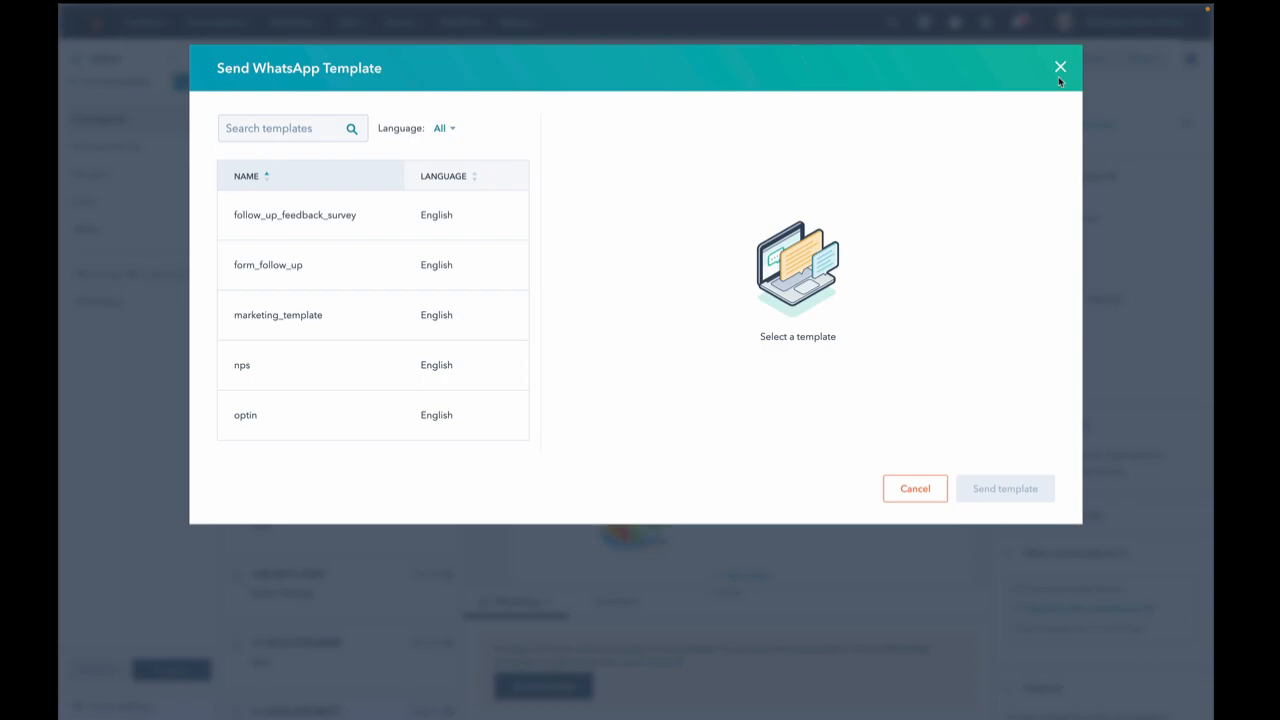
left_click(1060, 67)
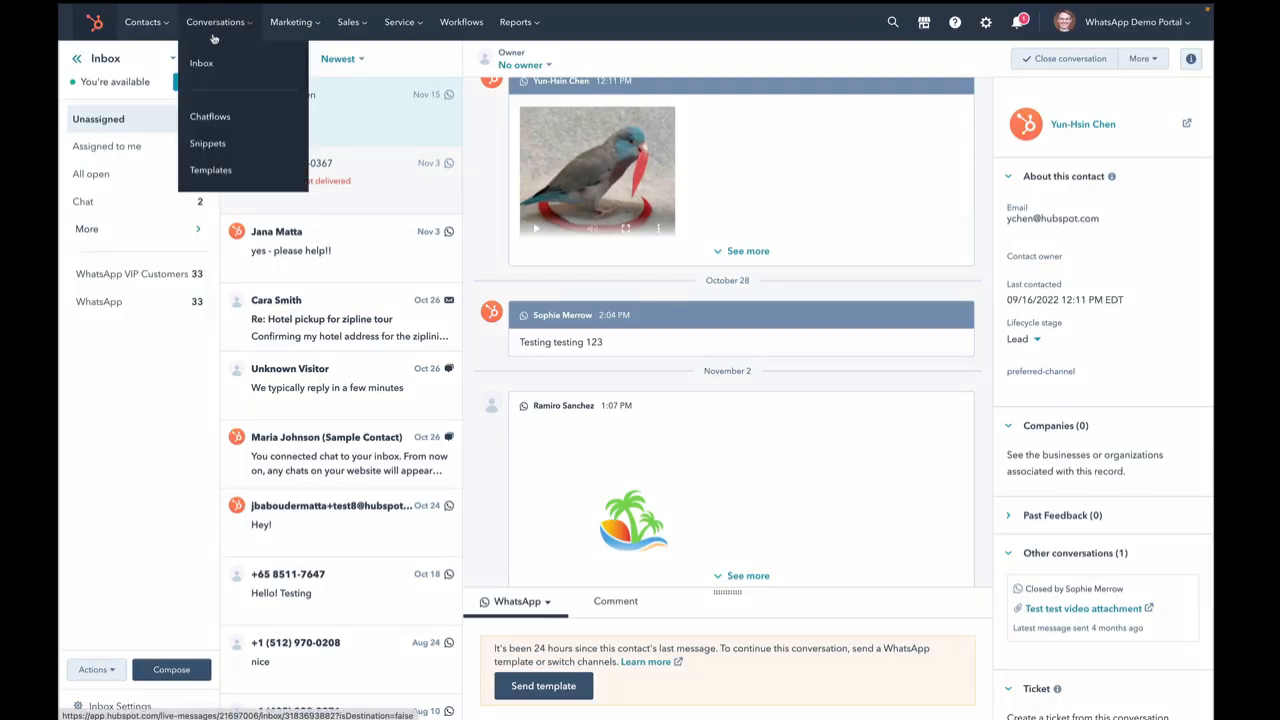
- List the WhatsApp templates, preview marketing_template details and close them
left_click(211, 169)
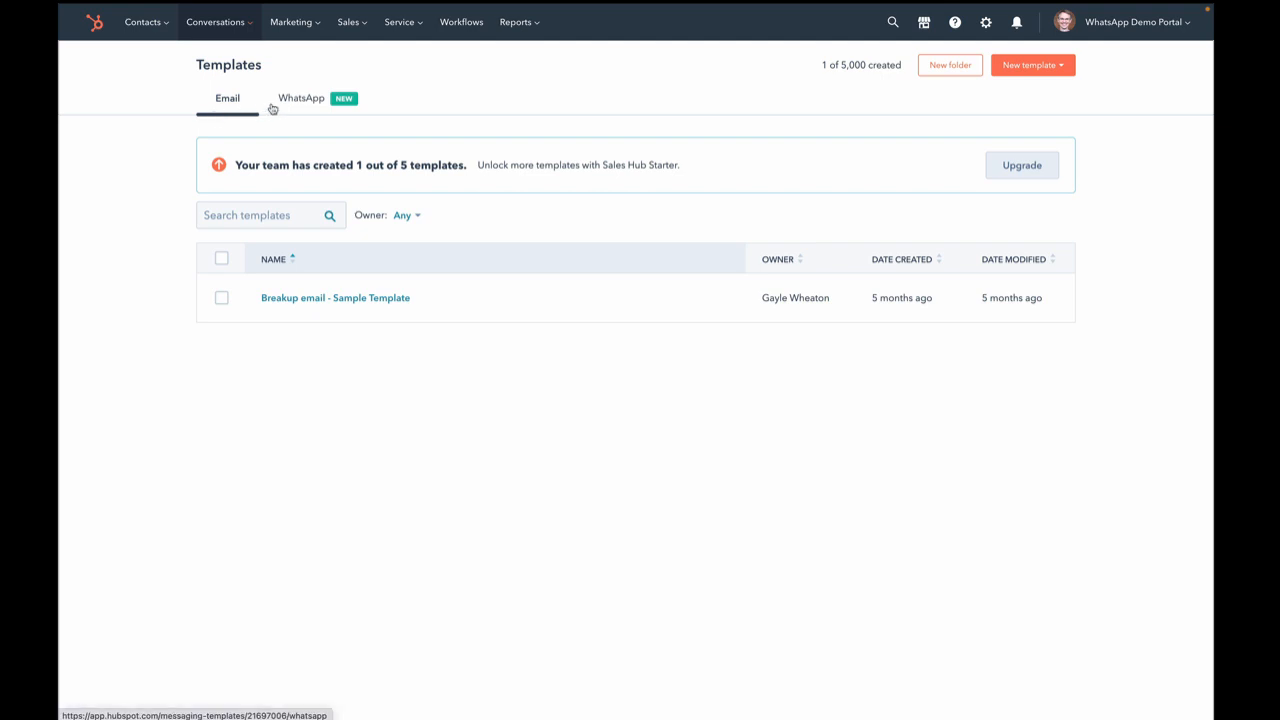
left_click(300, 97)
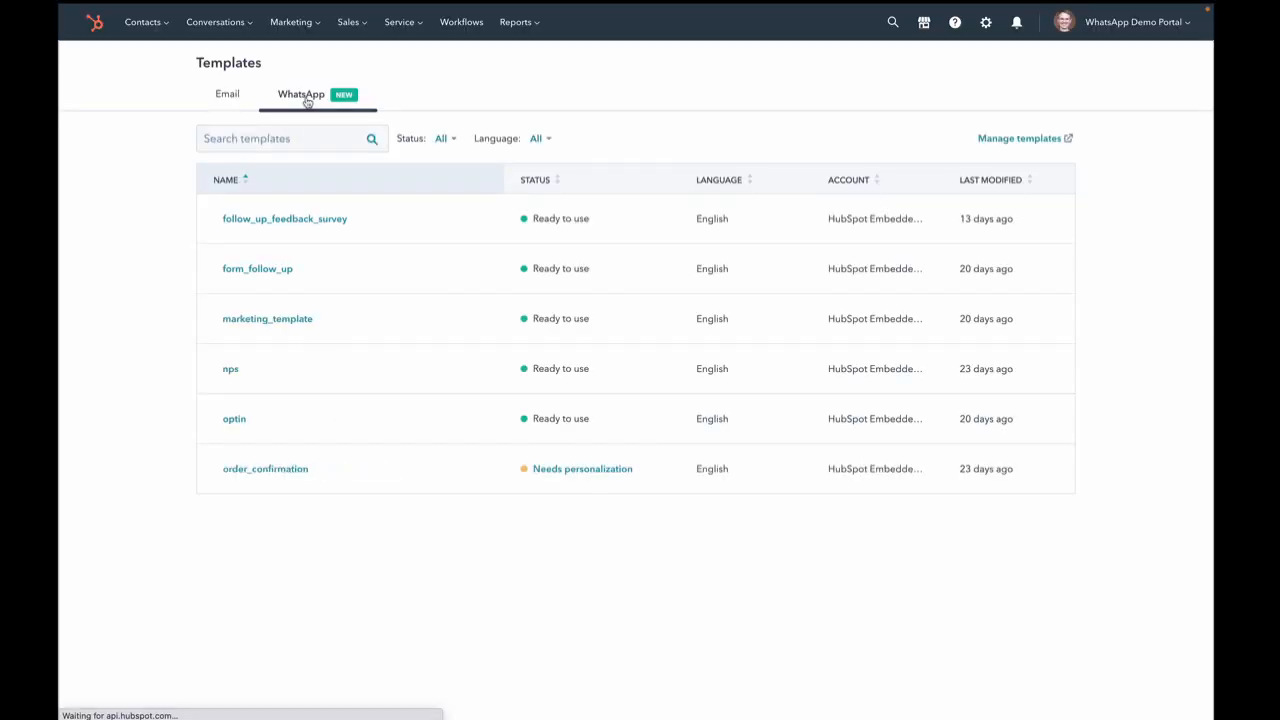
mouse_move(267, 318)
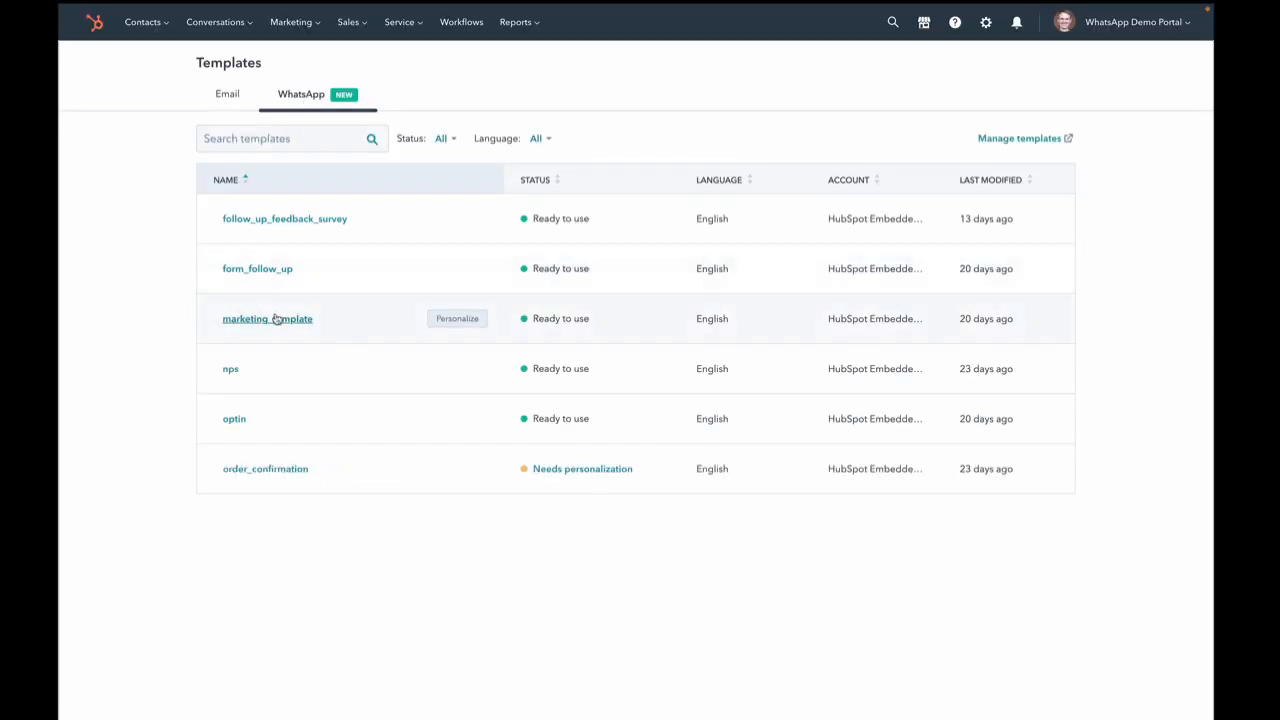
left_click(267, 318)
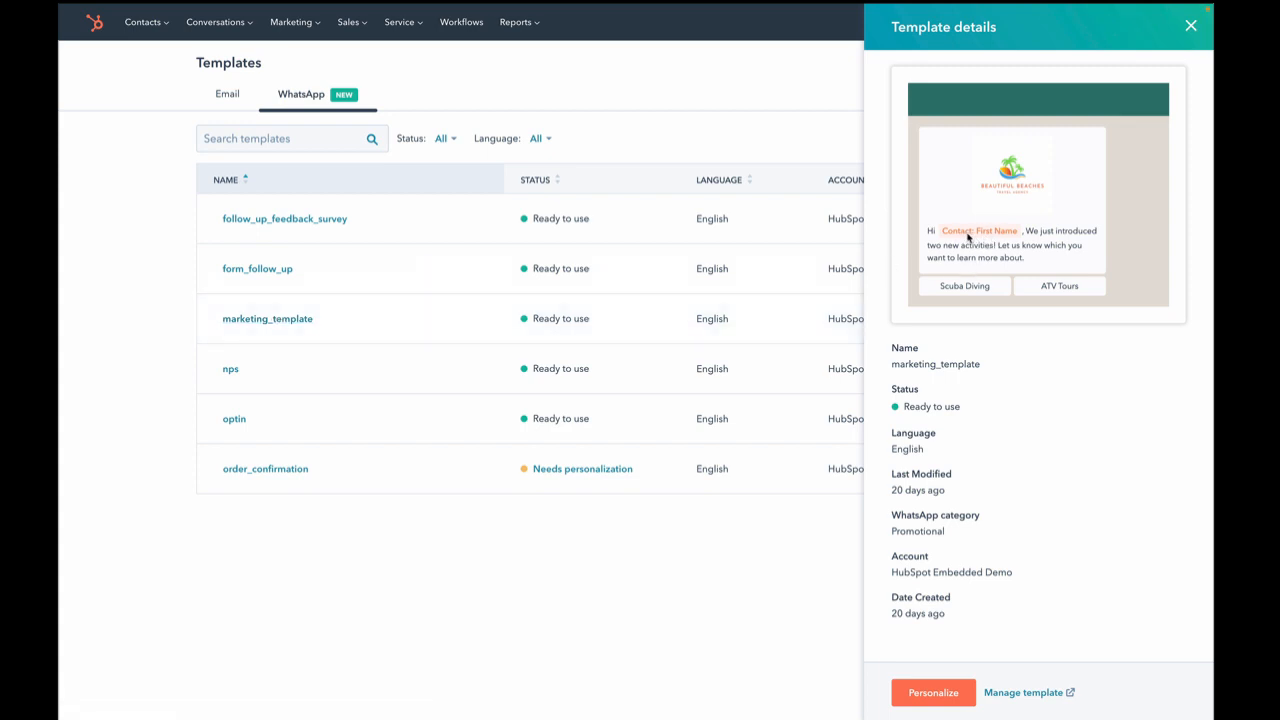
mouse_move(990, 252)
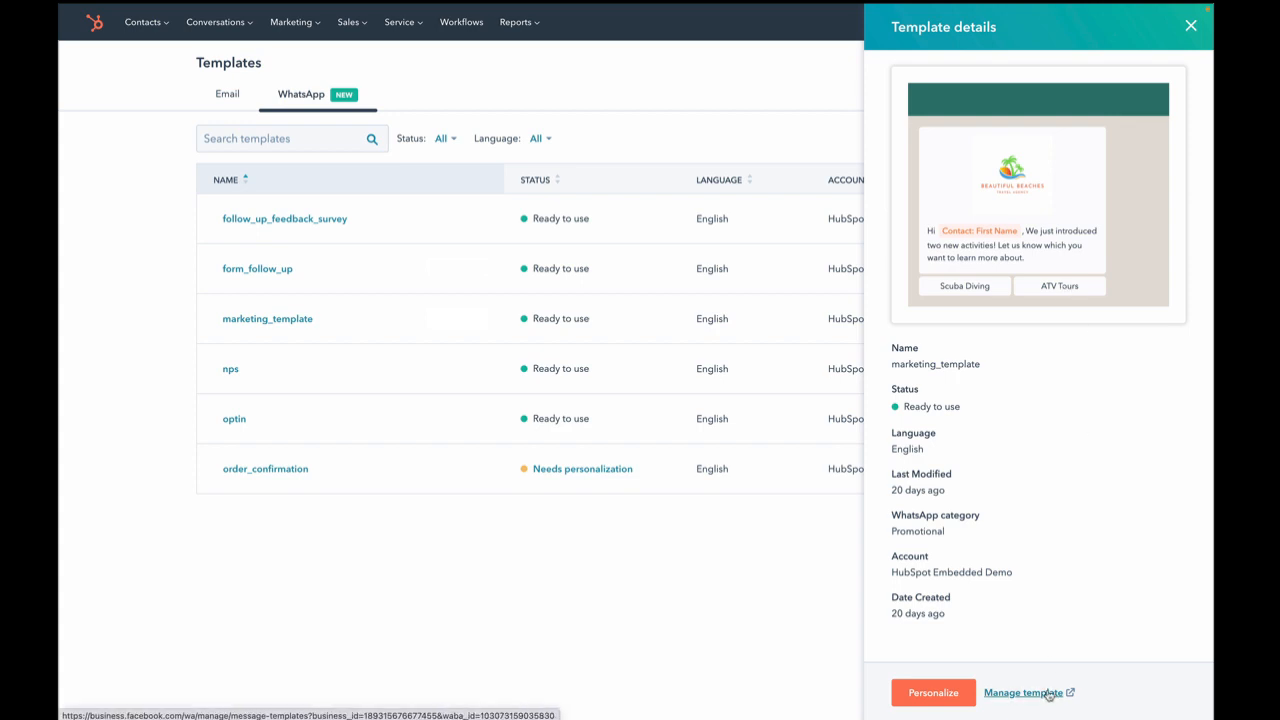
mouse_move(1215, 205)
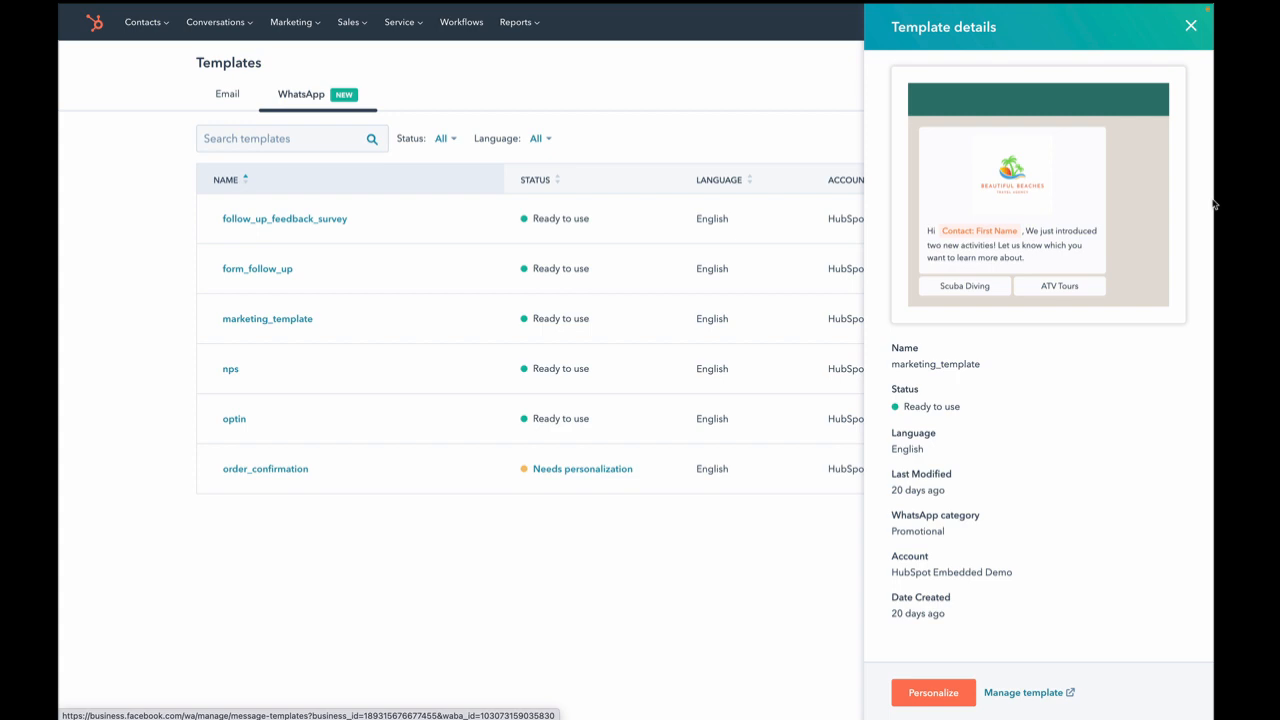
mouse_move(1214, 60)
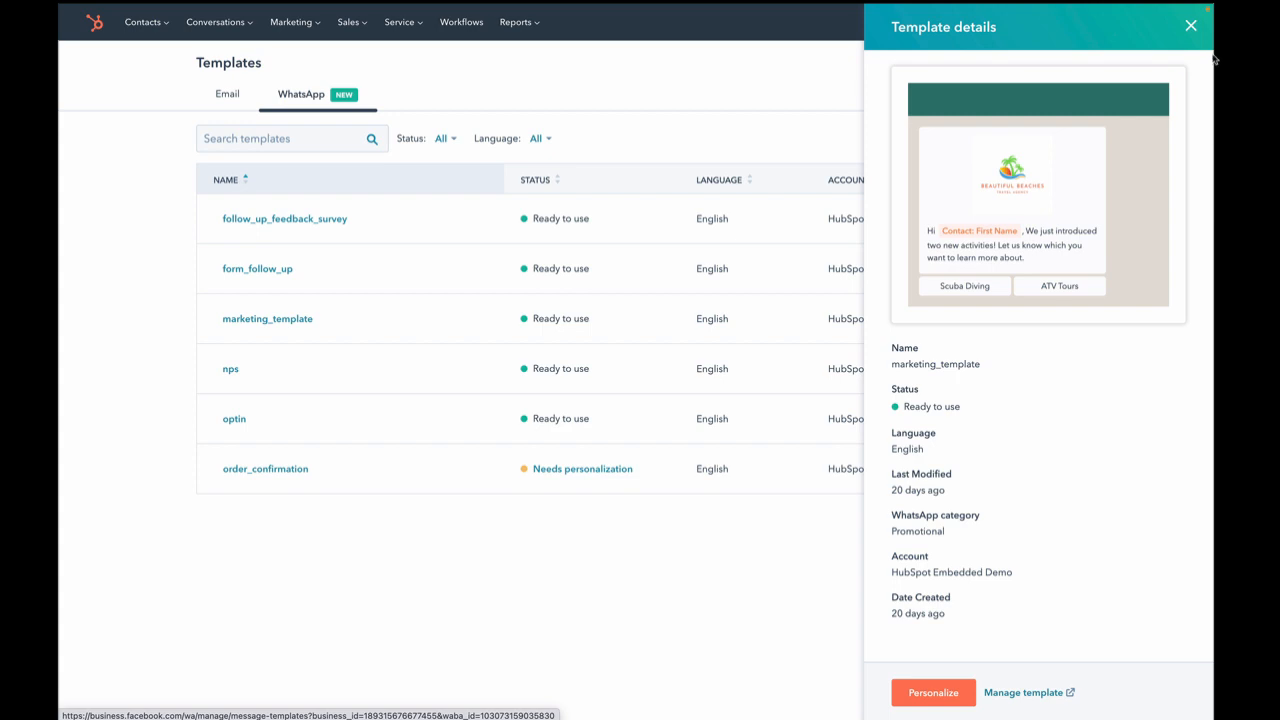
left_click(1190, 25)
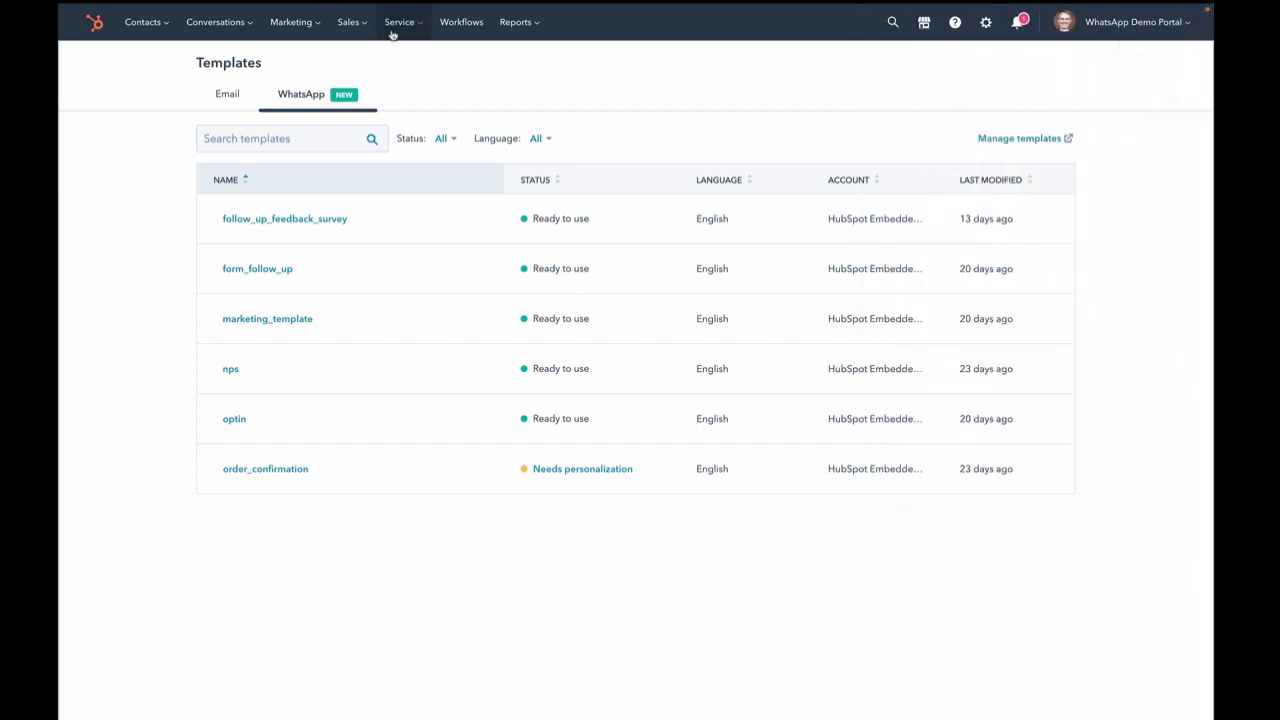
- Open the Send WhatsApp Template workflow from the workflows list
left_click(461, 22)
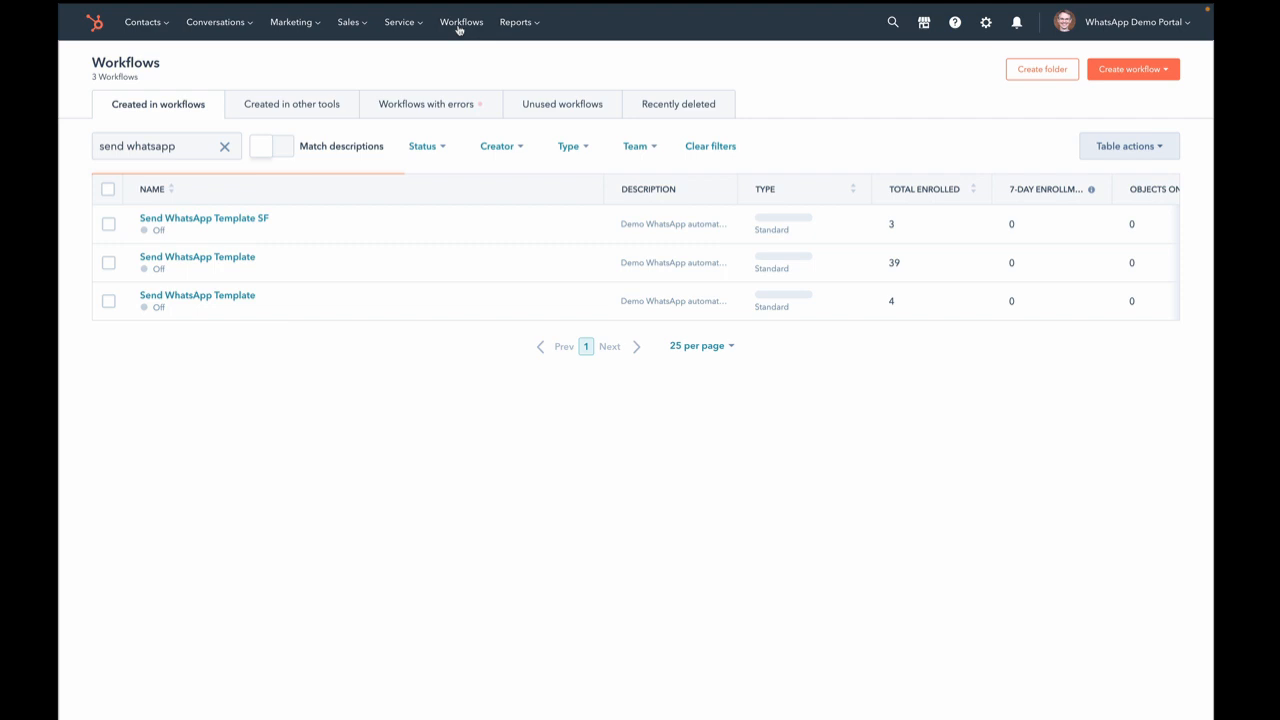
mouse_move(207, 263)
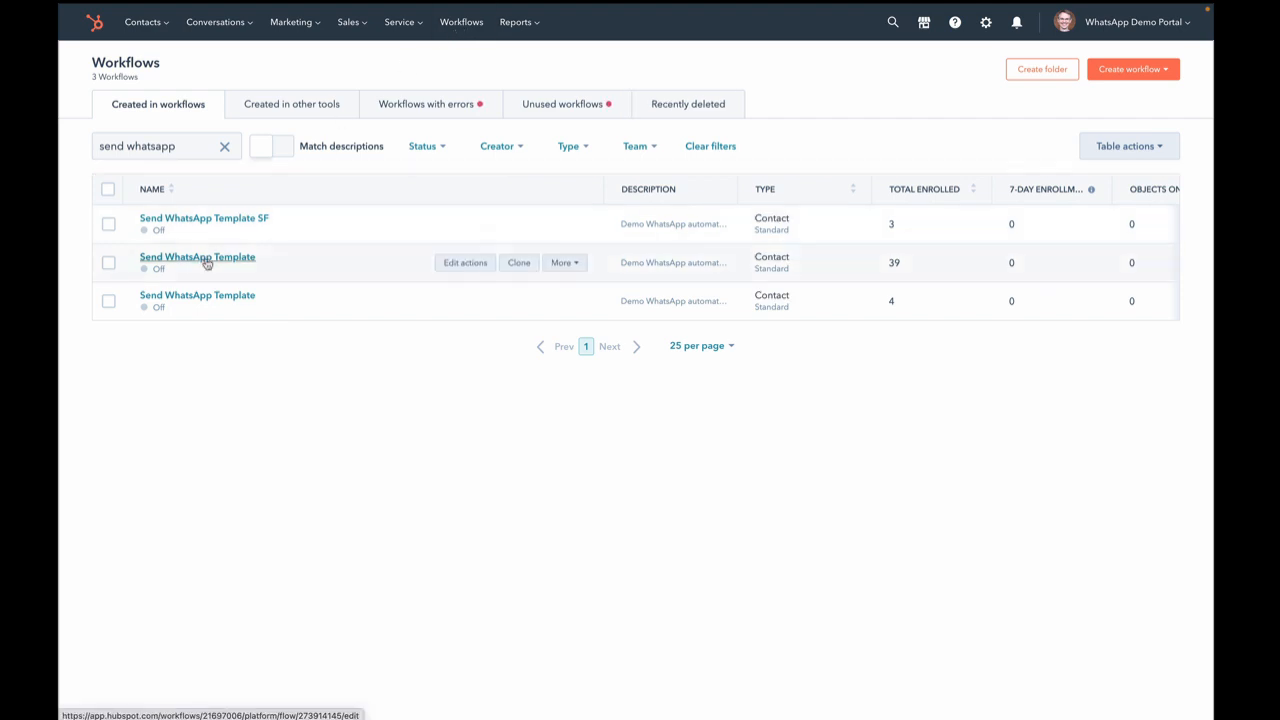
left_click(197, 257)
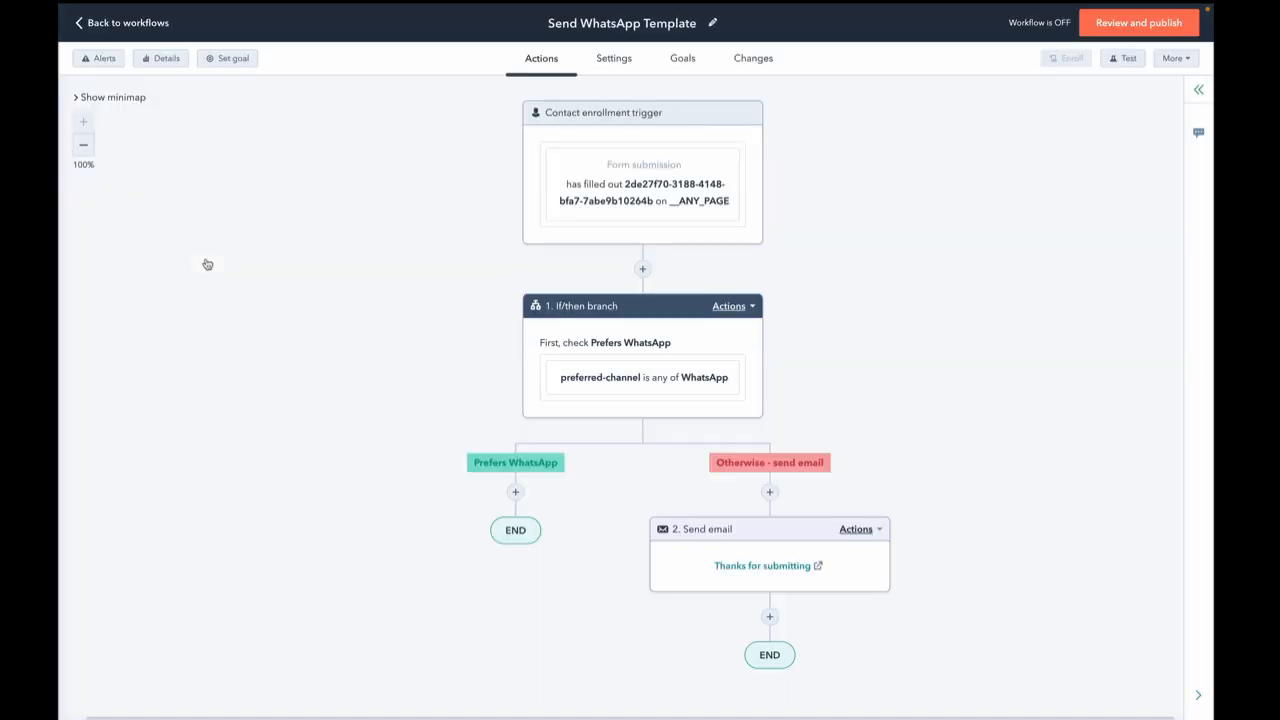
left_click(643, 185)
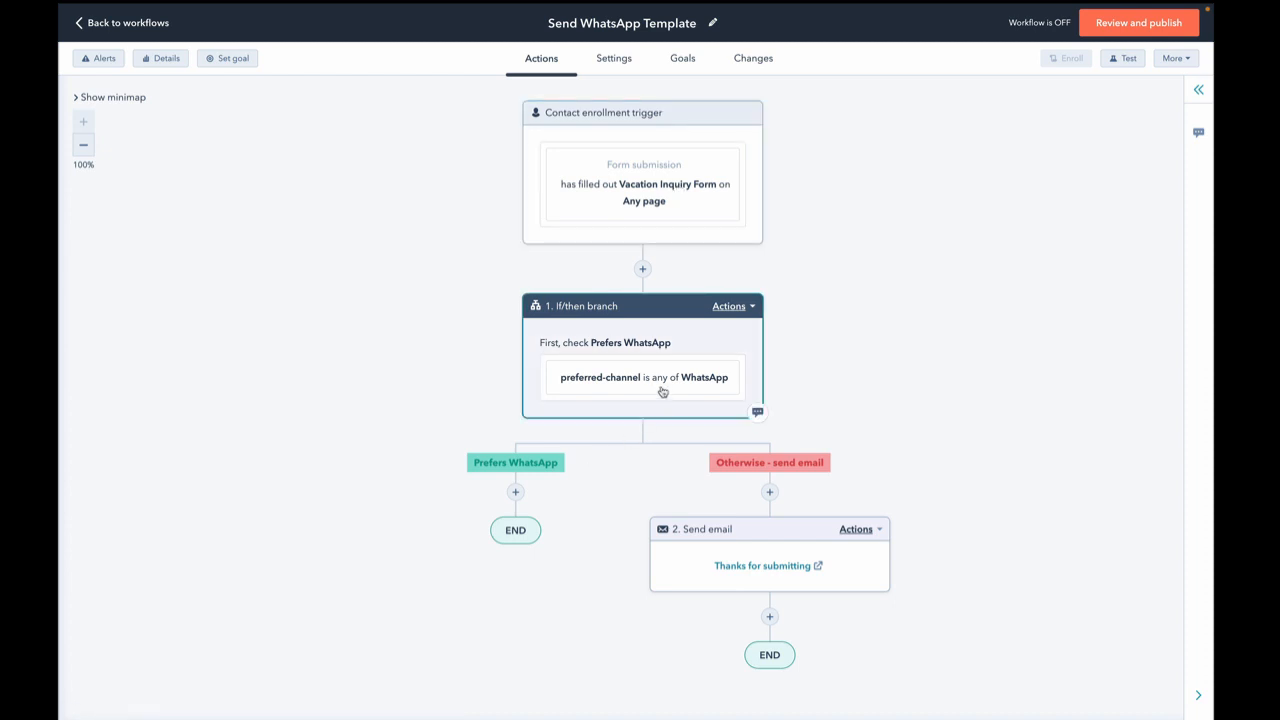
mouse_move(616, 374)
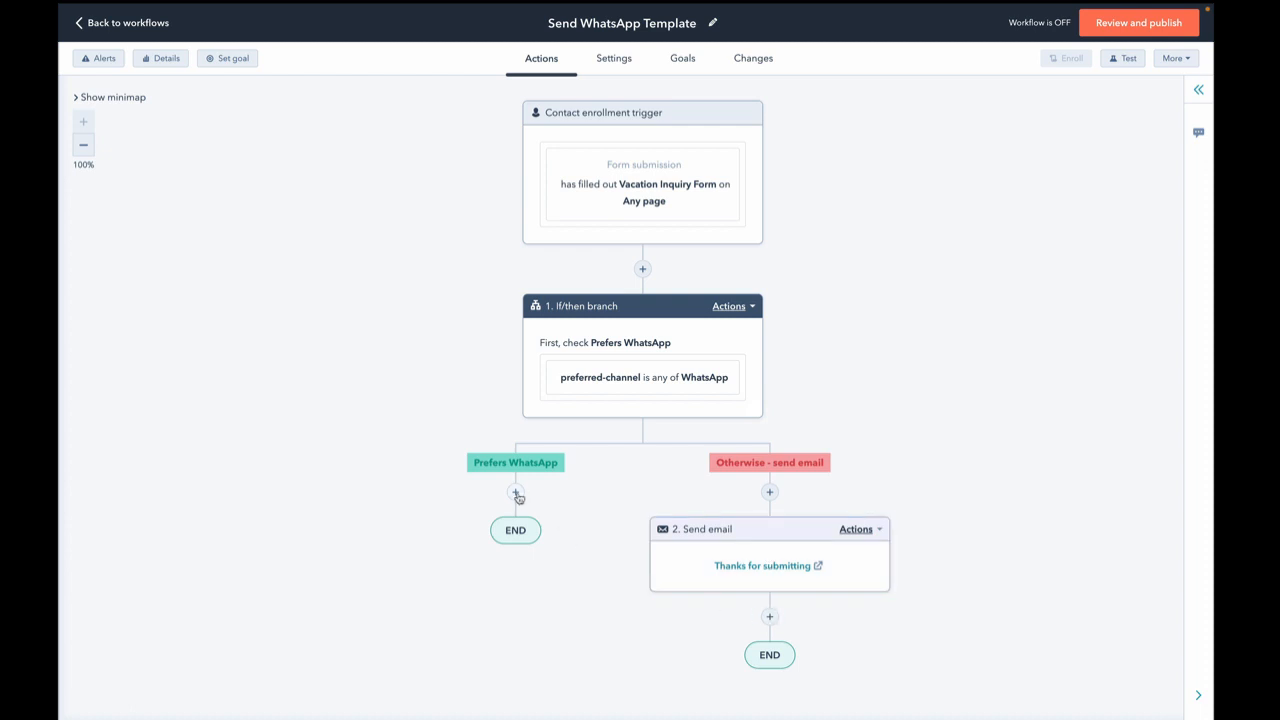
- Add a Send WhatsApp message step from HubSpot Embedded Demo with follow_up_feedback_survey
left_click(518, 495)
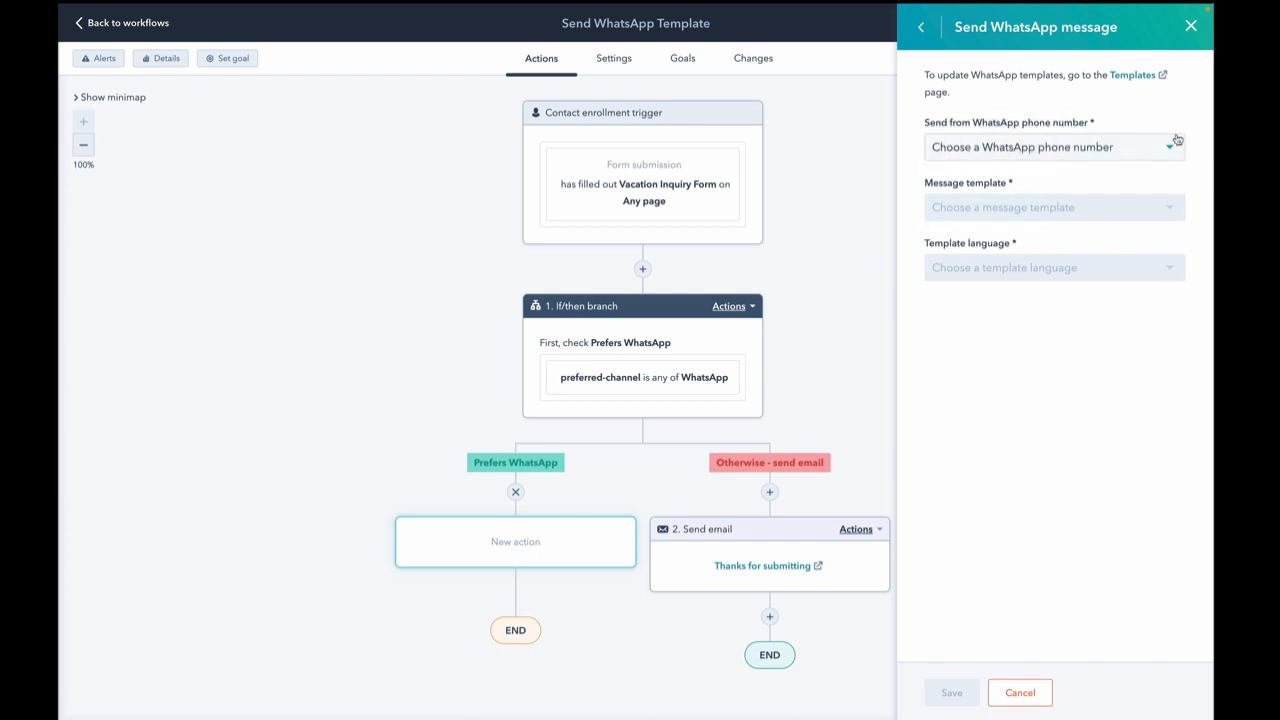
left_click(1053, 147)
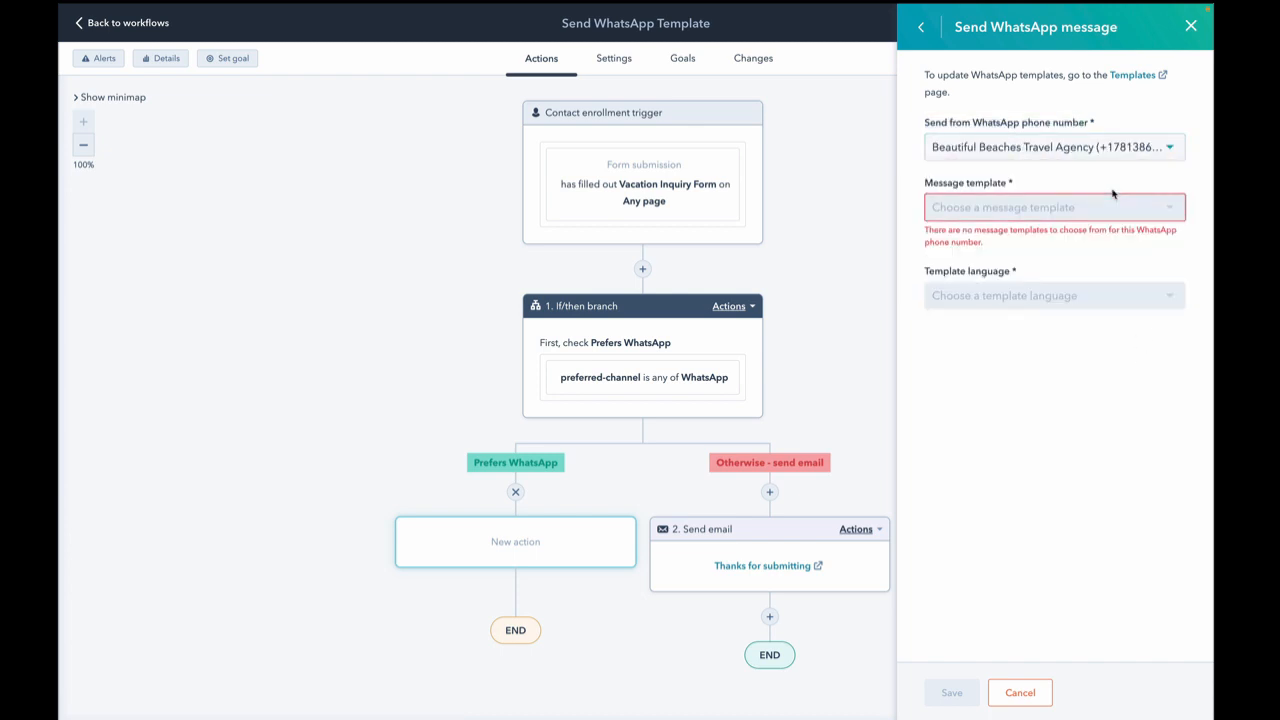
left_click(1053, 147)
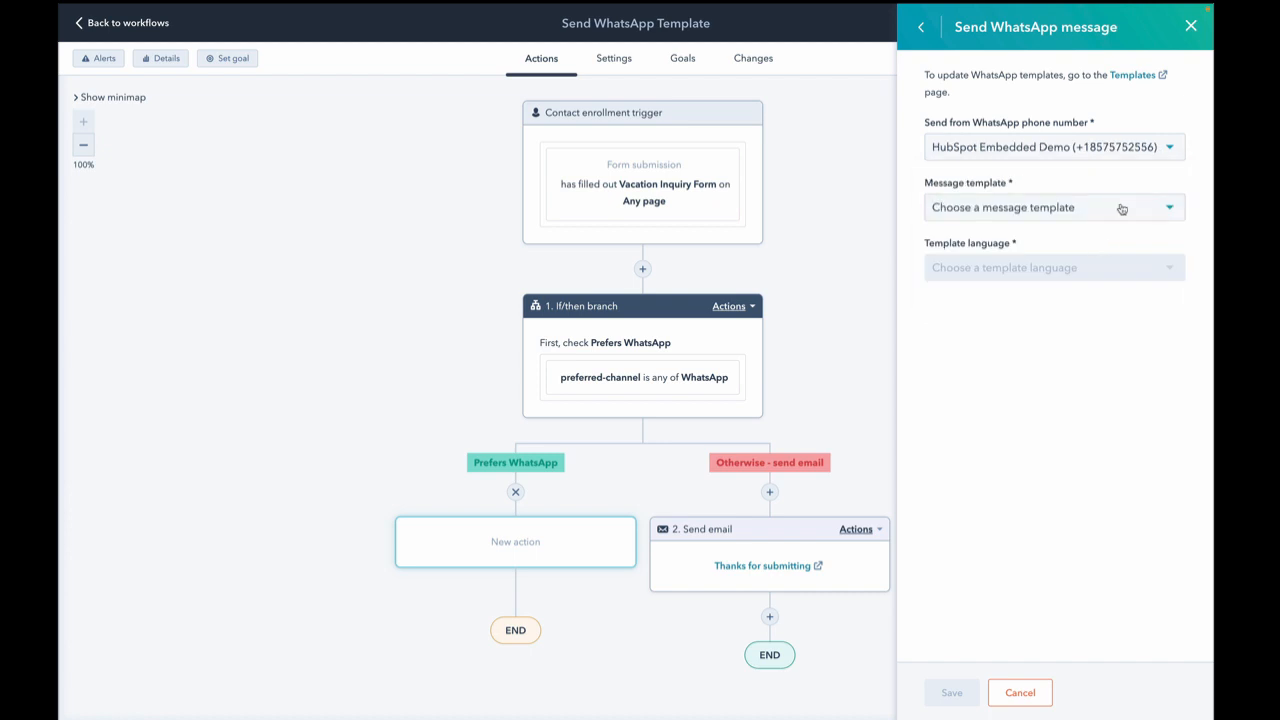
left_click(1053, 207)
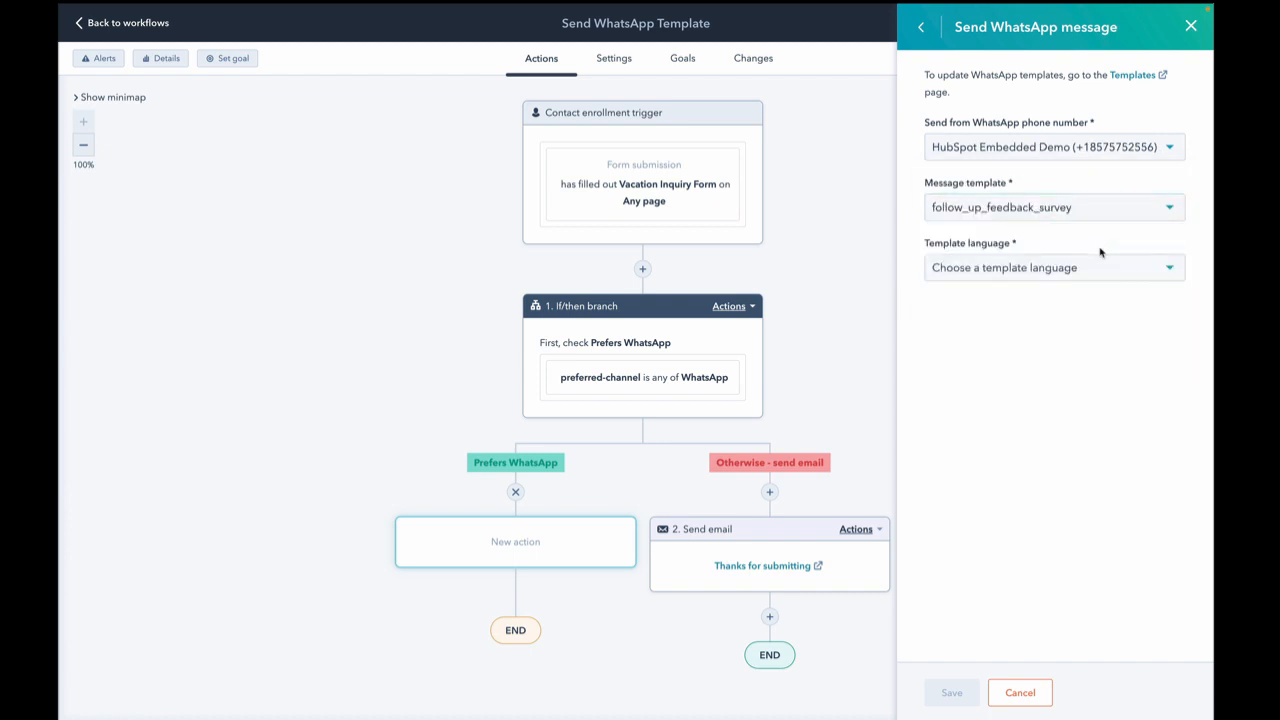
mouse_move(1077, 247)
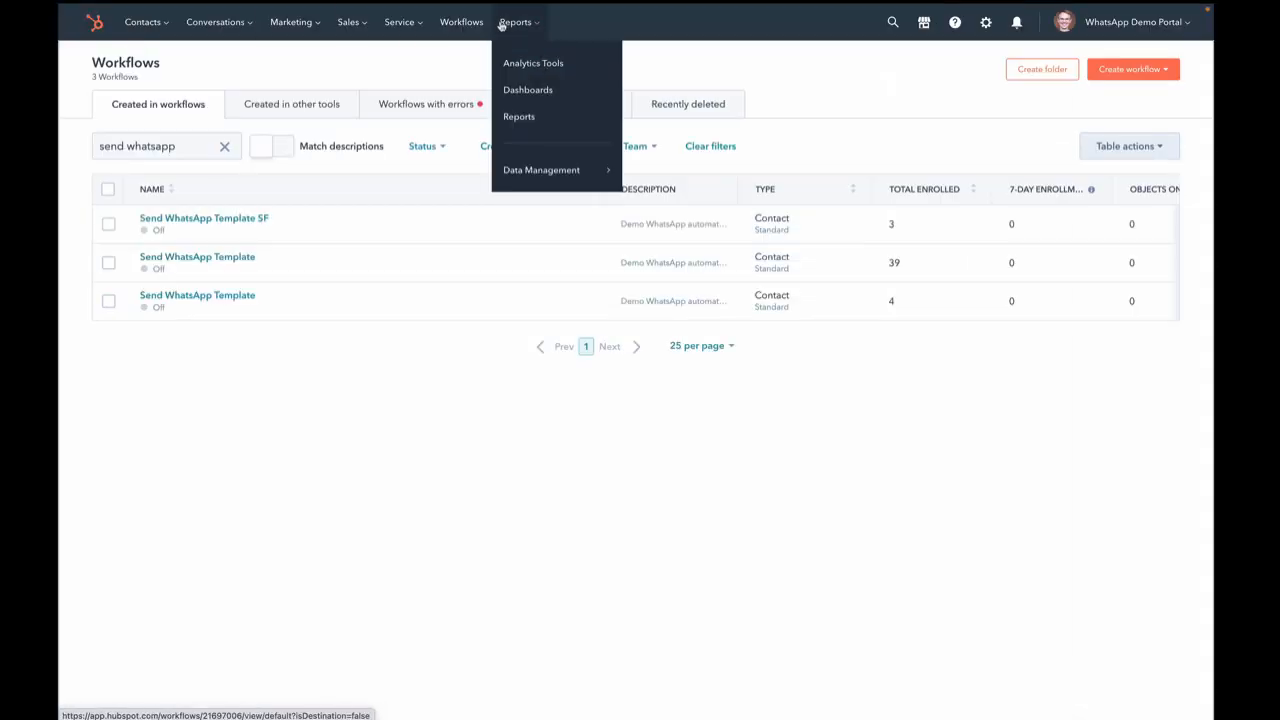
- Open the Service Overview dashboard of chat conversation totals
left_click(528, 89)
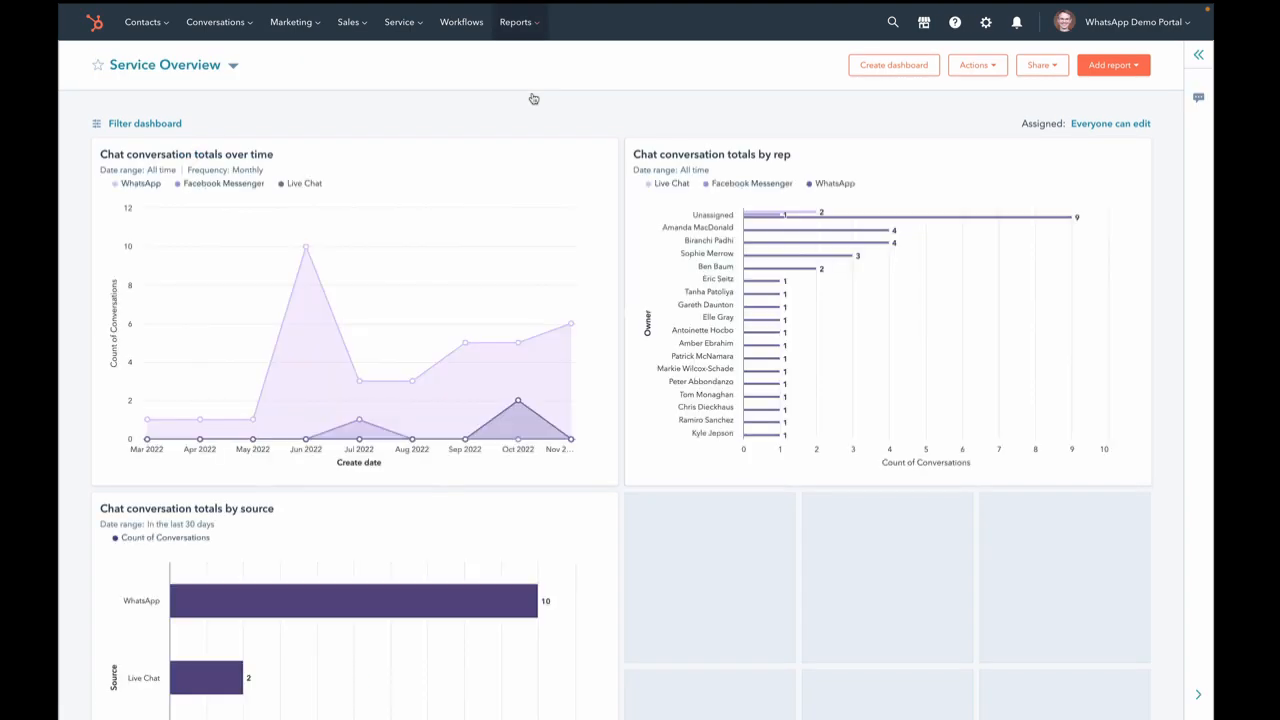
mouse_move(145, 421)
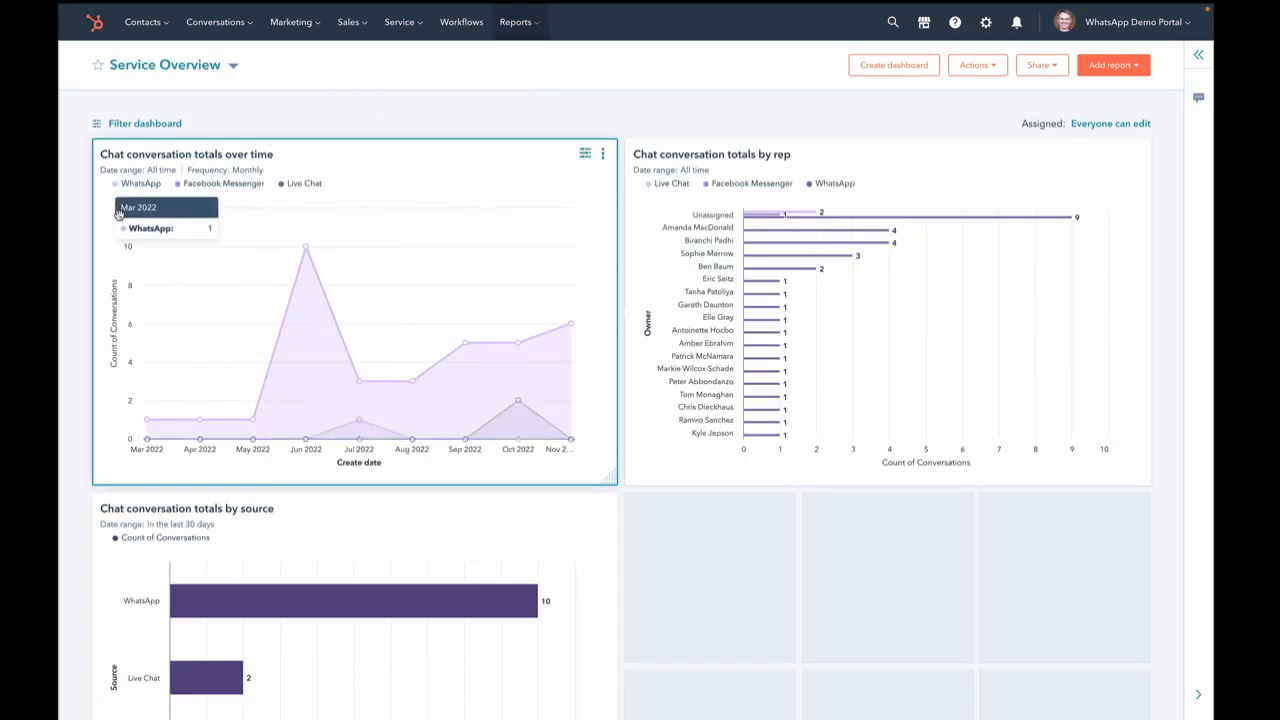
mouse_move(348, 443)
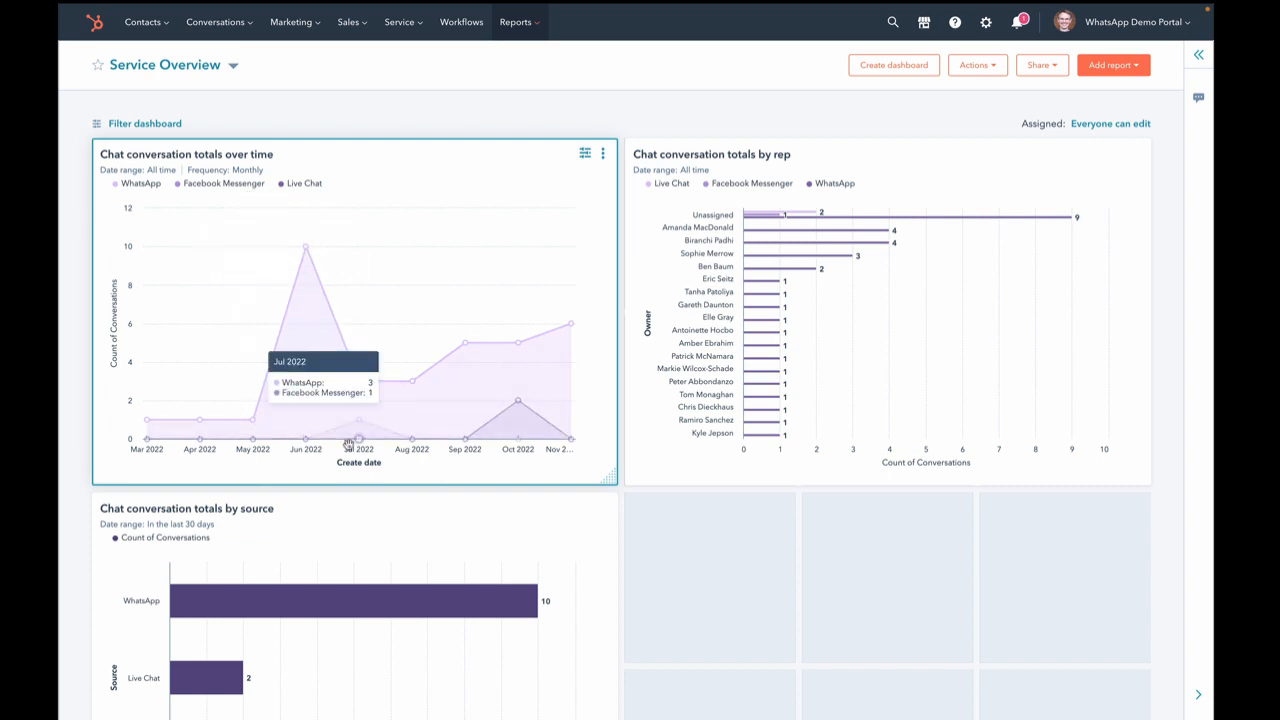